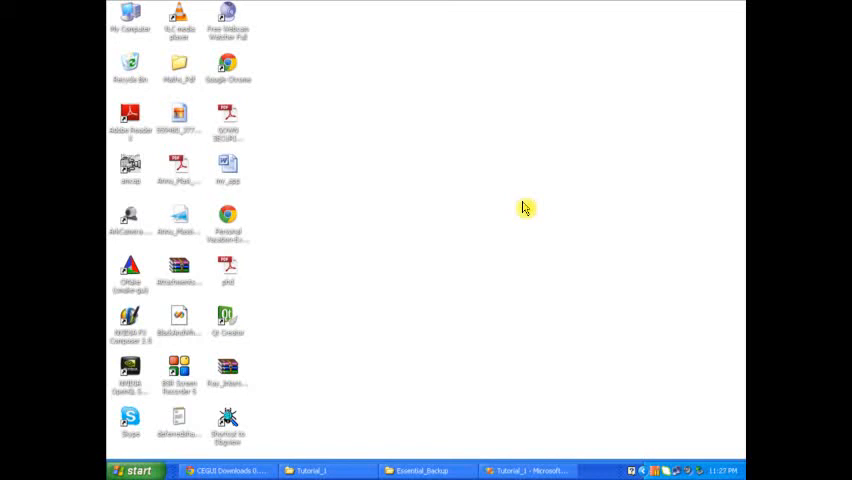
{"action": "mouse_move", "coordinate": [518, 216]}
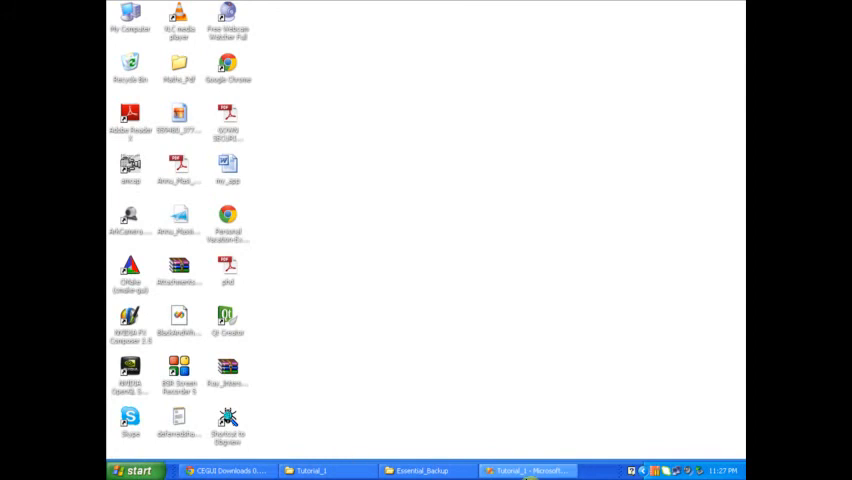
Bring the Tutorial_1 Visual Studio project back into view from the taskbar
{"action": "left_click", "coordinate": [528, 470]}
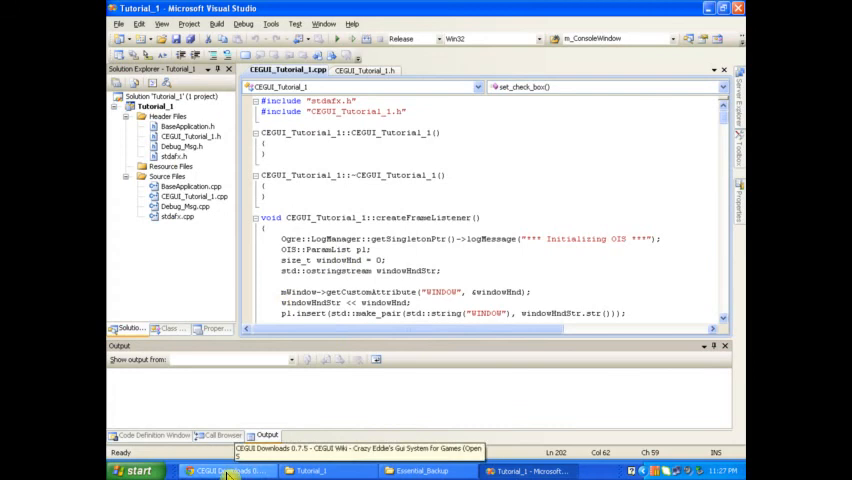
Read through the Beginner Guide to Getting CEGUI Rendering in Chrome, then go to the Downloads overview
{"action": "left_click", "coordinate": [228, 472]}
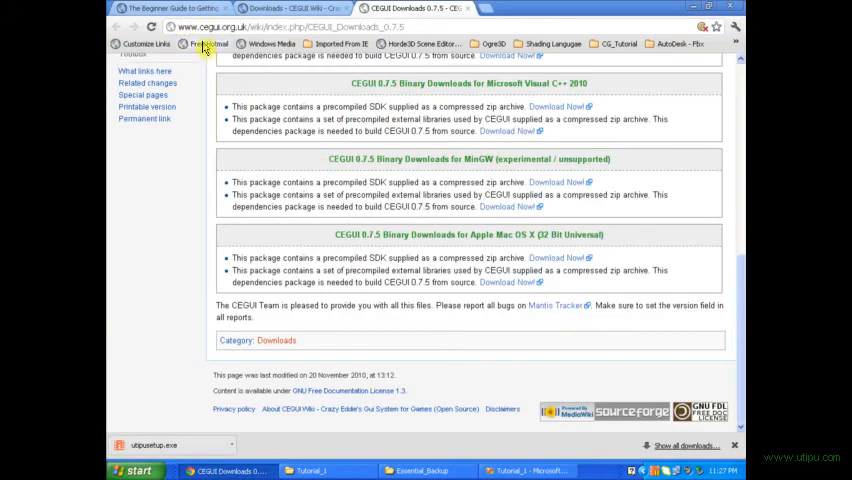
{"action": "left_click", "coordinate": [176, 8]}
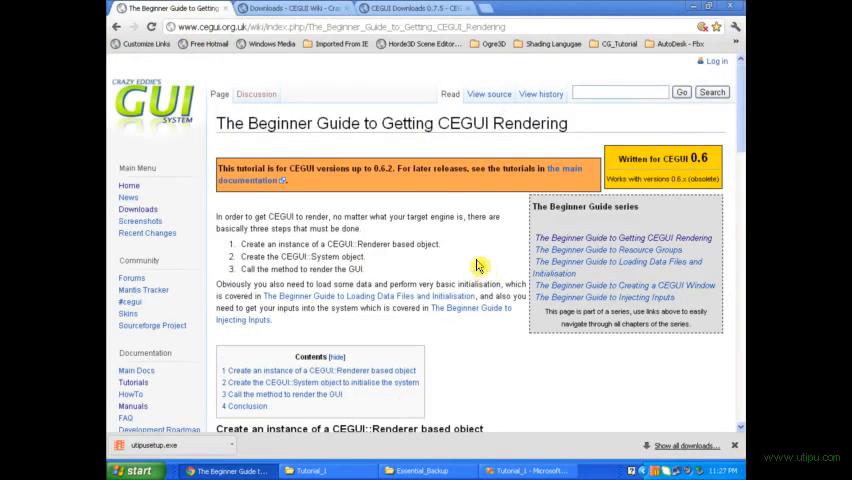
{"action": "scroll", "scroll_direction": "down", "scroll_amount": 3}
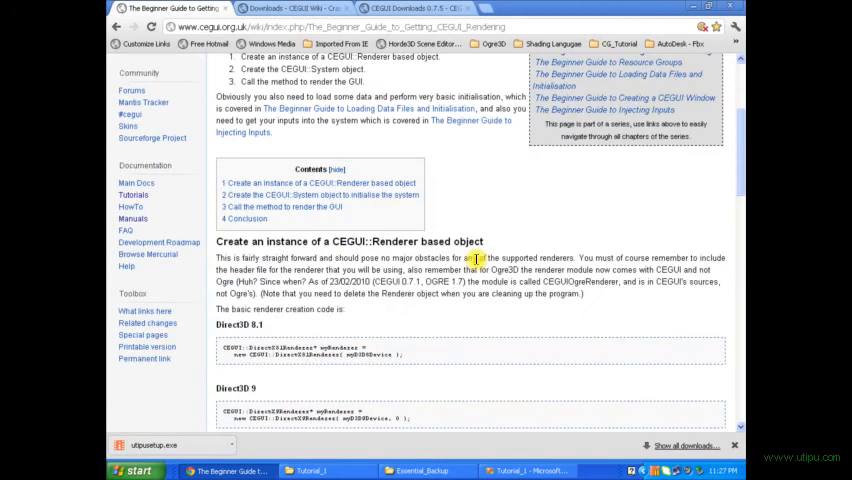
{"action": "scroll", "scroll_direction": "up", "scroll_amount": 3}
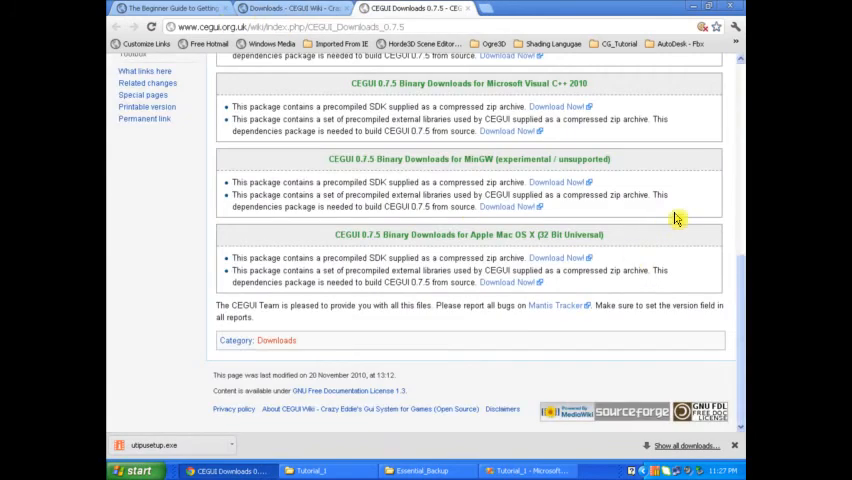
{"action": "scroll", "scroll_direction": "up", "scroll_amount": 3}
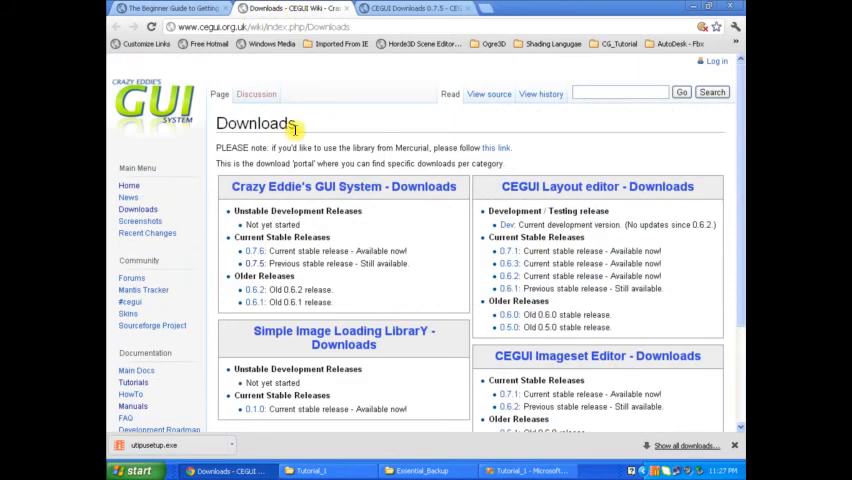
{"action": "scroll", "scroll_direction": "down", "scroll_amount": 3}
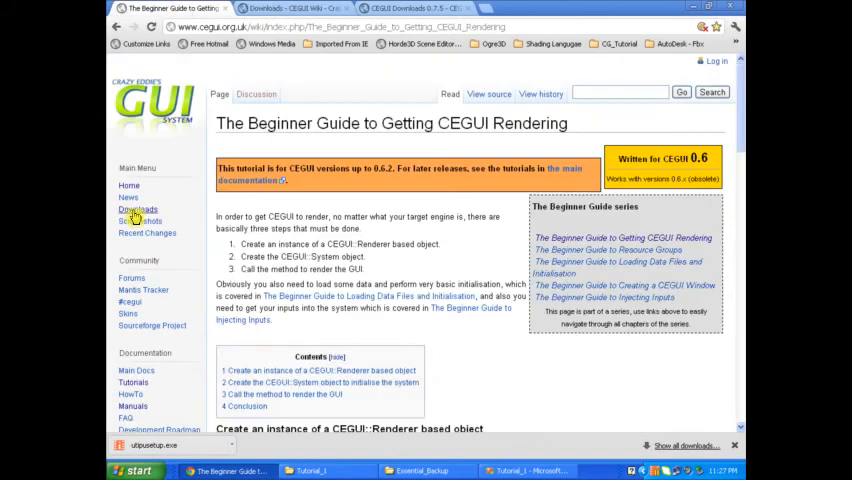
{"action": "left_click", "coordinate": [138, 210]}
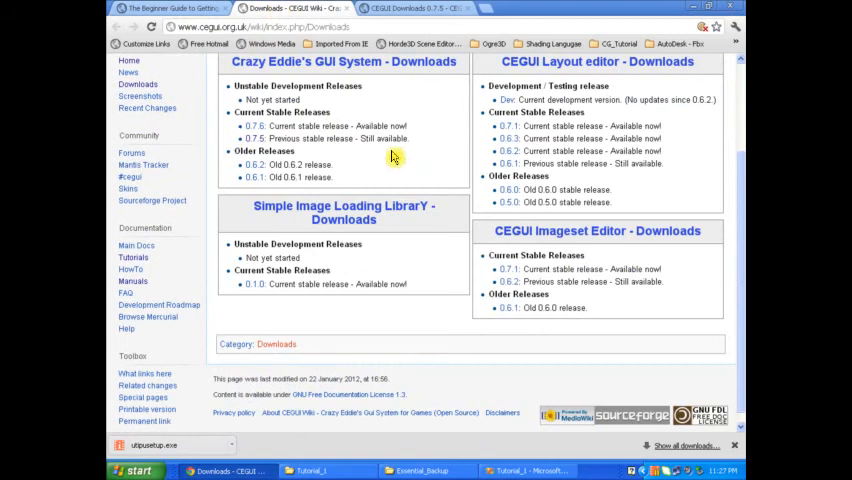
{"action": "mouse_move", "coordinate": [256, 140]}
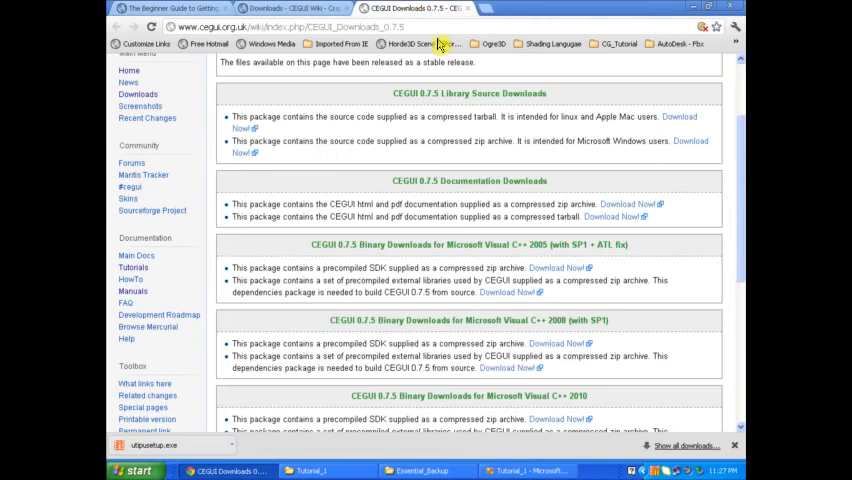
{"action": "mouse_move", "coordinate": [724, 256]}
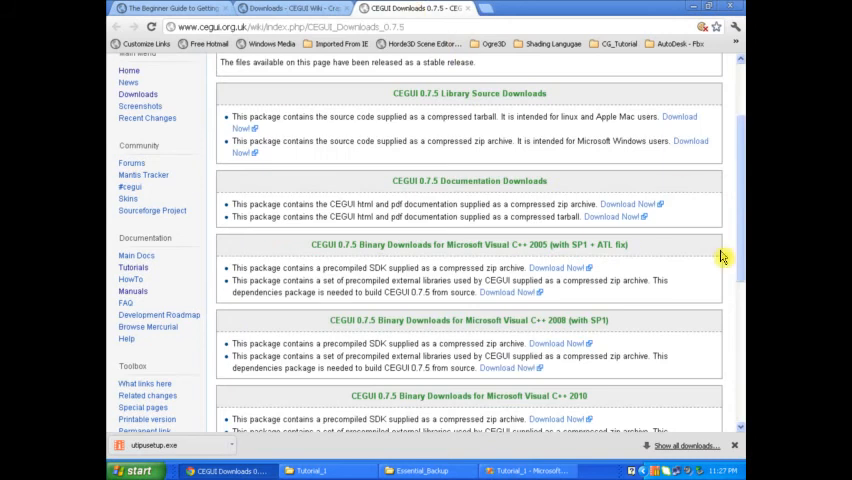
{"action": "mouse_move", "coordinate": [516, 368]}
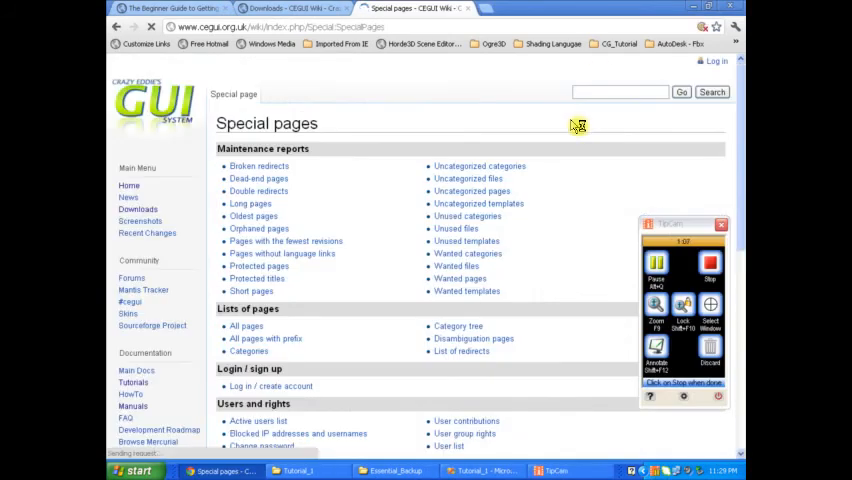
From Downloads > 0.7.5, download the precompiled SDK for Visual C++ 2008 (with SP1)
{"action": "left_click", "coordinate": [404, 8]}
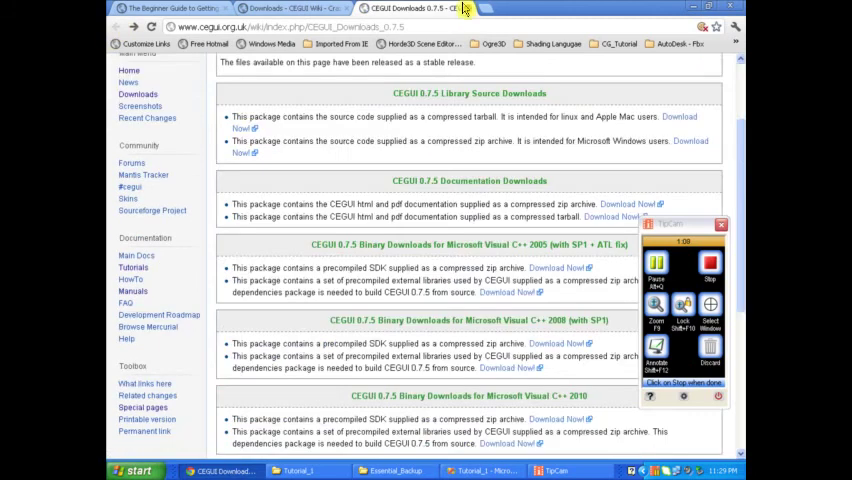
{"action": "left_click", "coordinate": [288, 8]}
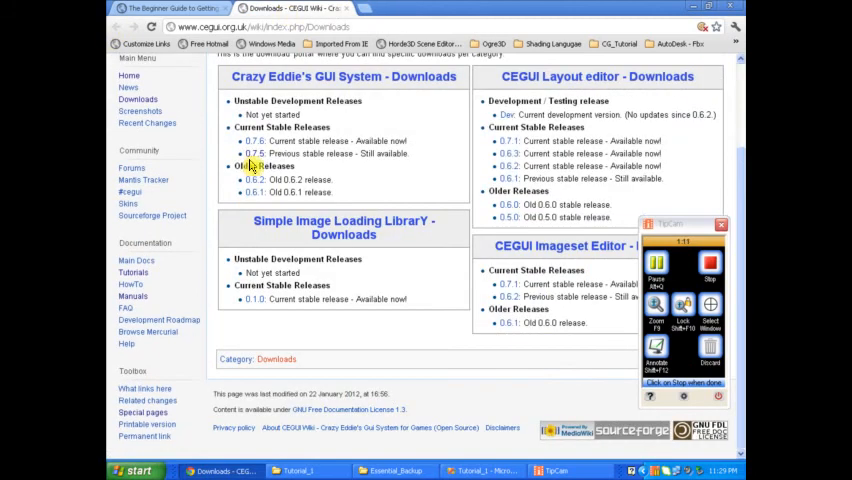
{"action": "left_click", "coordinate": [264, 140]}
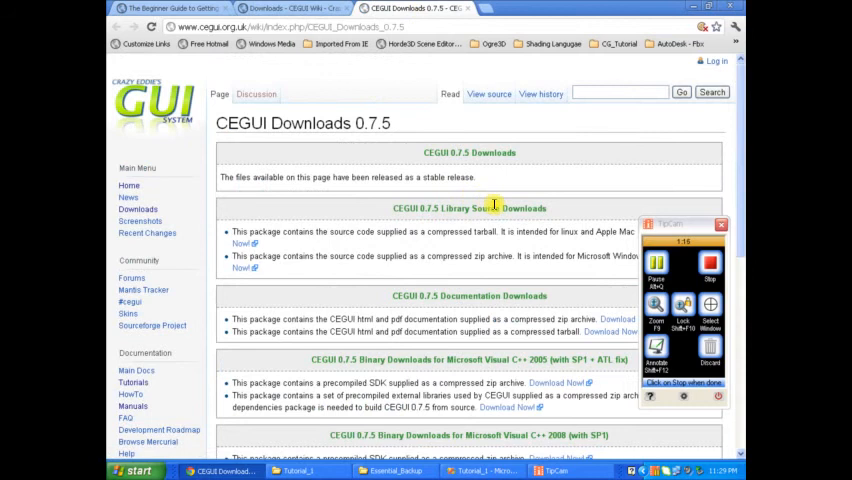
{"action": "scroll", "scroll_direction": "down", "scroll_amount": 3}
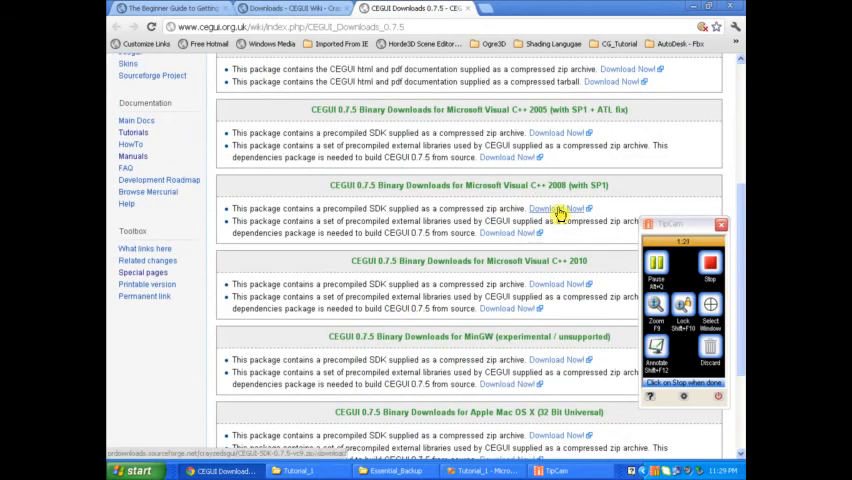
{"action": "left_click", "coordinate": [556, 208]}
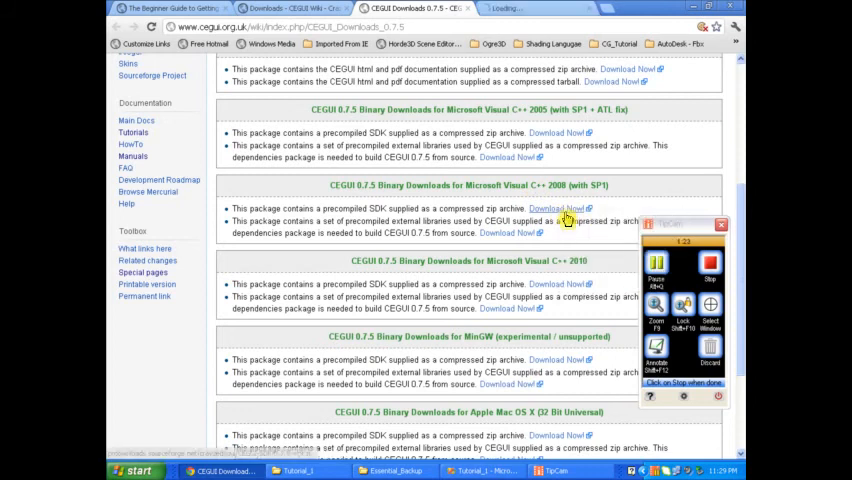
{"action": "left_click", "coordinate": [558, 208]}
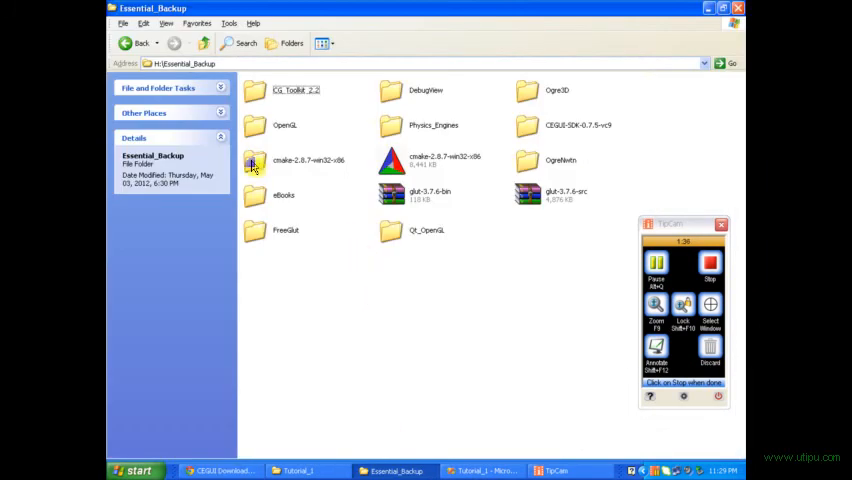
Open CEGUI-SDK-0.7.5-vc9 and its inner folder to reveal bin, lib, dependencies and other subfolders
{"action": "left_click", "coordinate": [290, 160]}
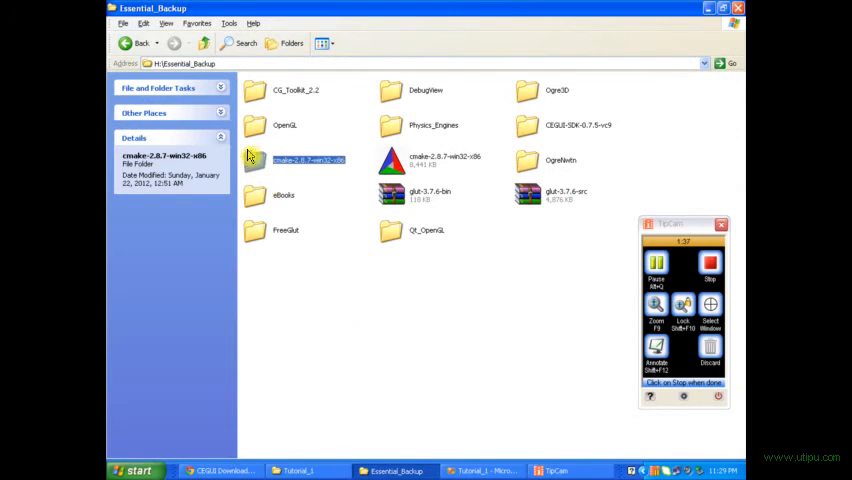
{"action": "left_click", "coordinate": [578, 124]}
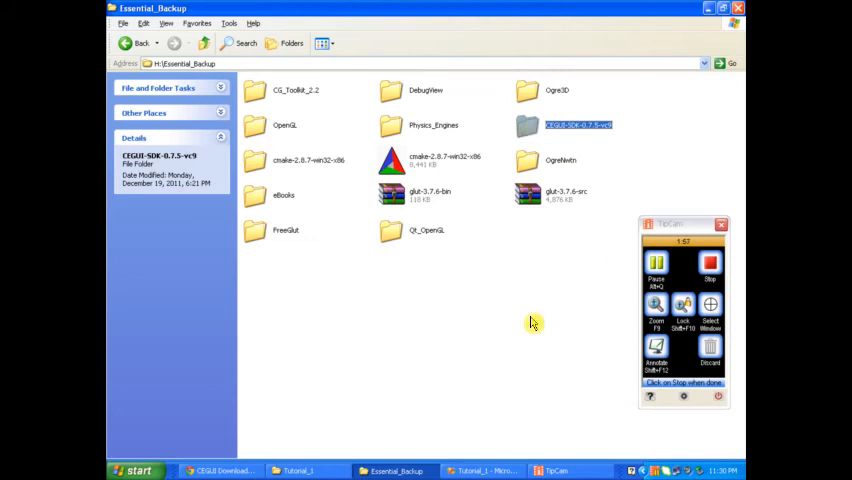
{"action": "double_click", "coordinate": [576, 124]}
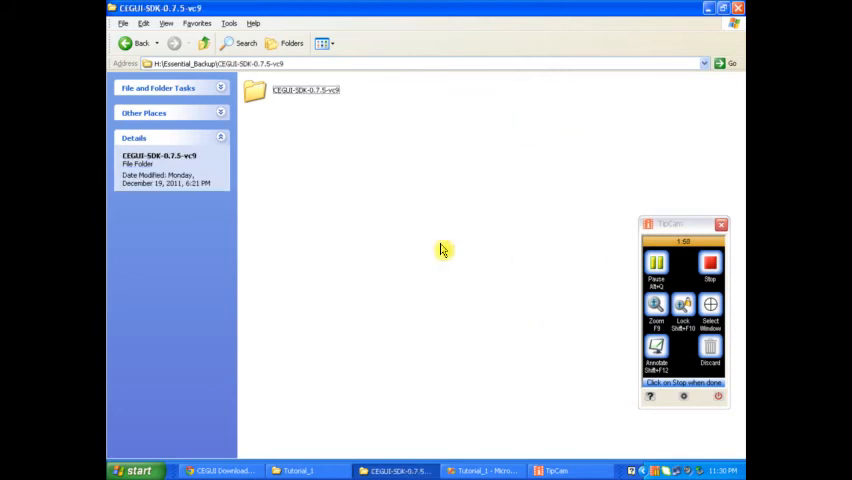
{"action": "double_click", "coordinate": [304, 88]}
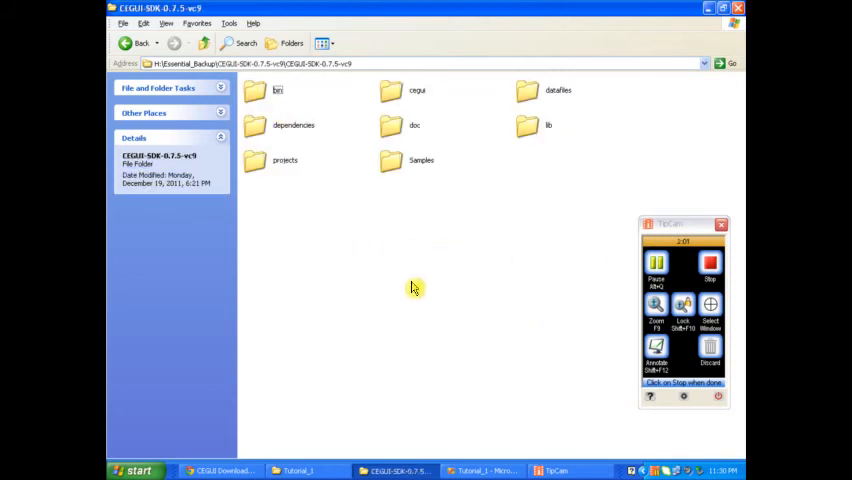
{"action": "mouse_move", "coordinate": [388, 272]}
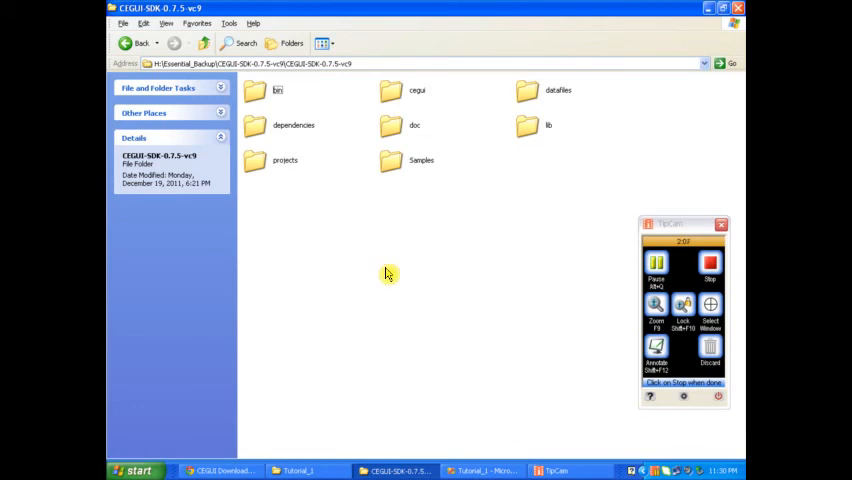
{"action": "mouse_move", "coordinate": [376, 286]}
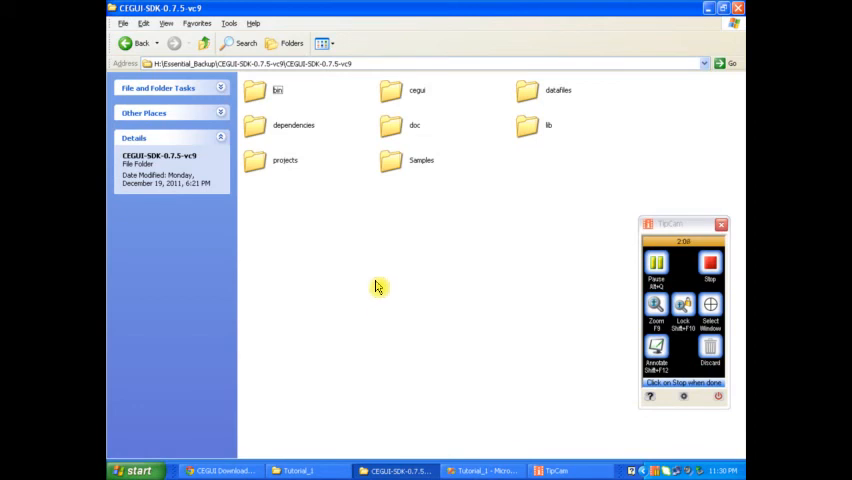
{"action": "mouse_move", "coordinate": [644, 48]}
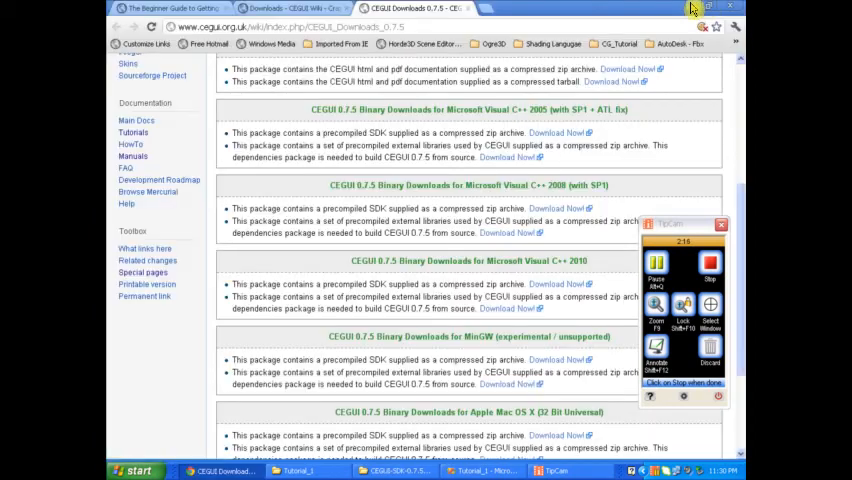
Show the desktop, open My Computer's System Properties and switch to the Advanced tab
{"action": "left_click", "coordinate": [488, 472]}
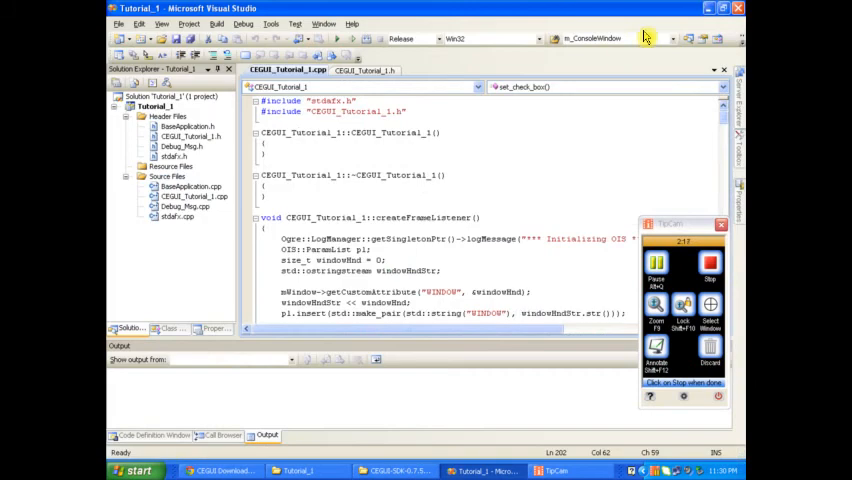
{"action": "left_click", "coordinate": [724, 8]}
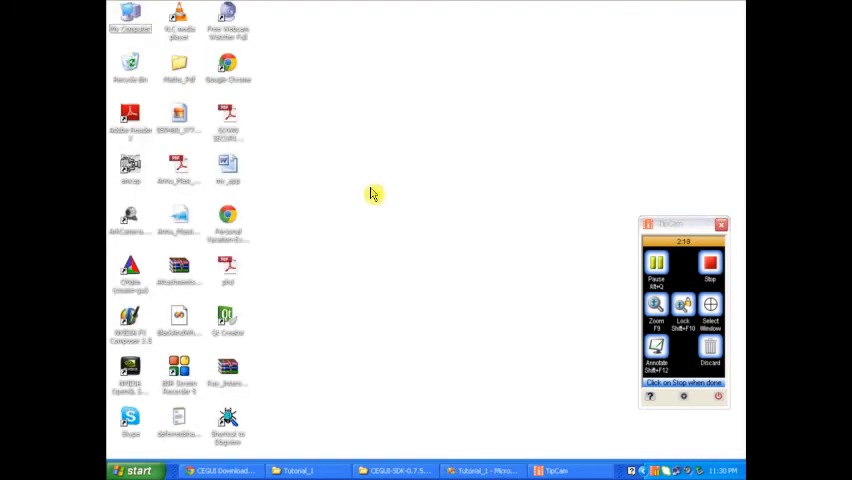
{"action": "right_click", "coordinate": [130, 22]}
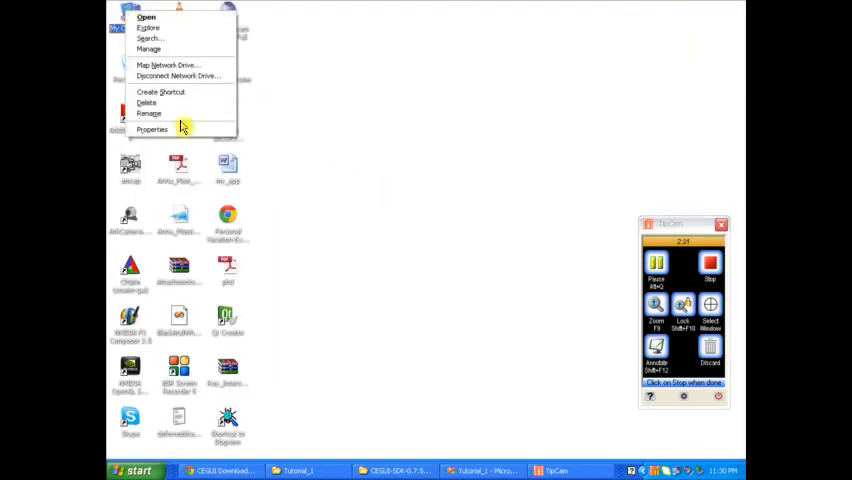
{"action": "left_click", "coordinate": [152, 128]}
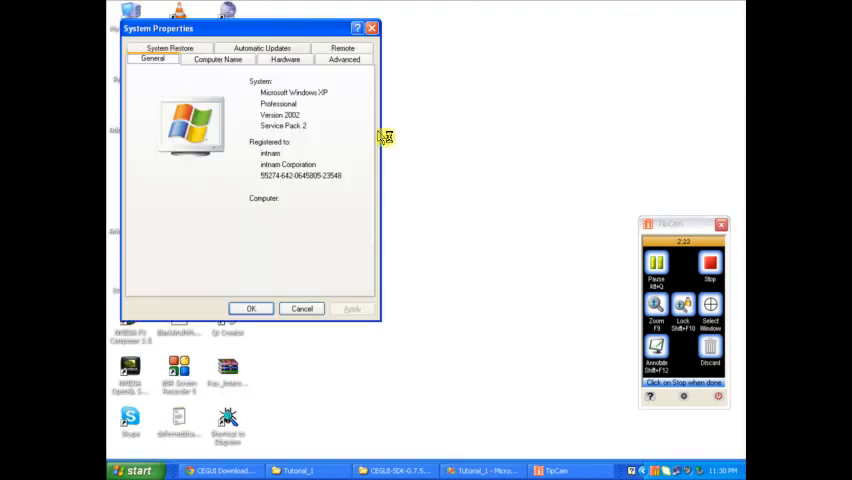
{"action": "left_click", "coordinate": [344, 60]}
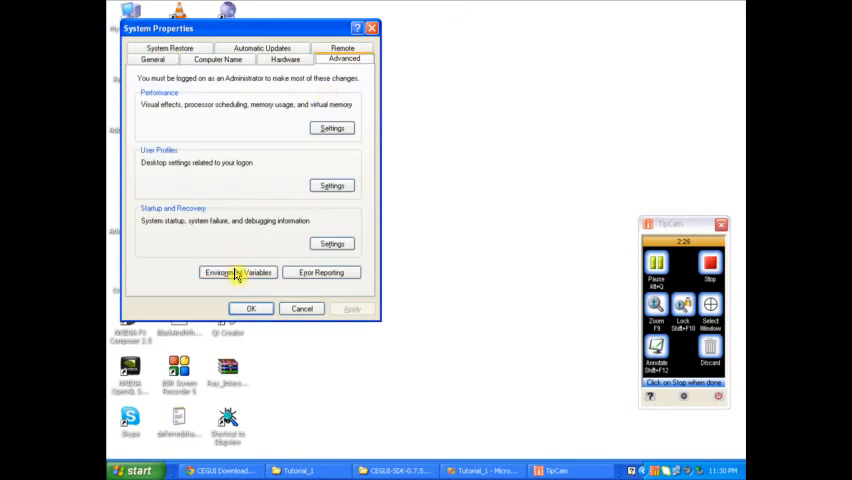
Start a new user environment variable and enter the name CEGUI_HOM
{"action": "left_click", "coordinate": [238, 272]}
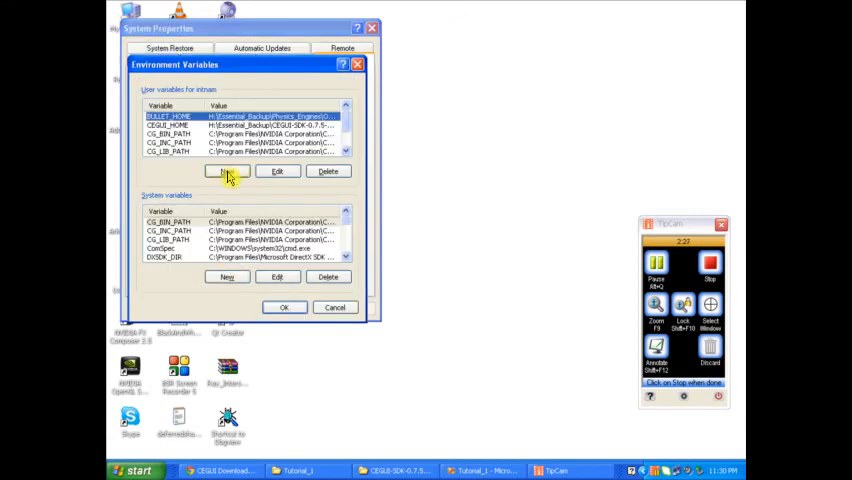
{"action": "left_click", "coordinate": [228, 172]}
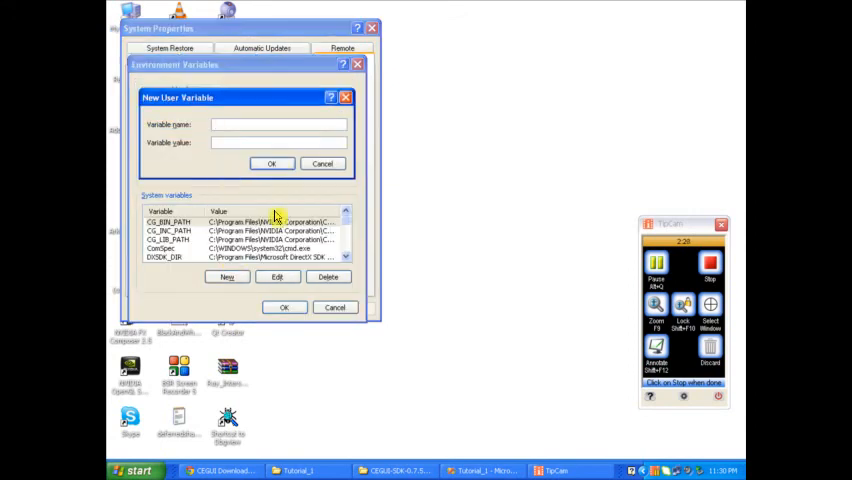
{"action": "type", "text": "C"}
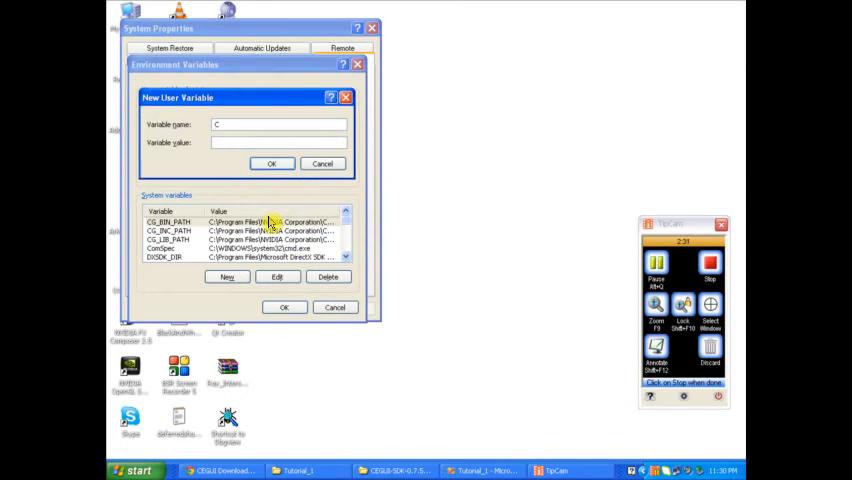
{"action": "type", "text": "EGI"}
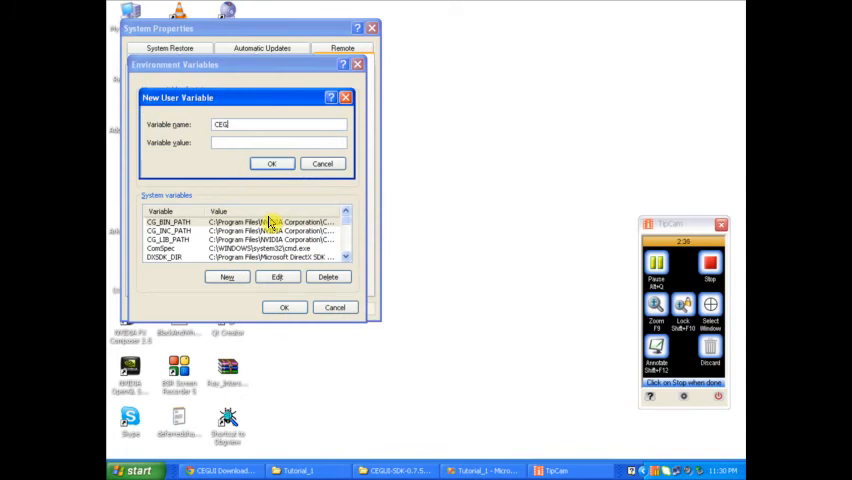
{"action": "type", "text": "UI"}
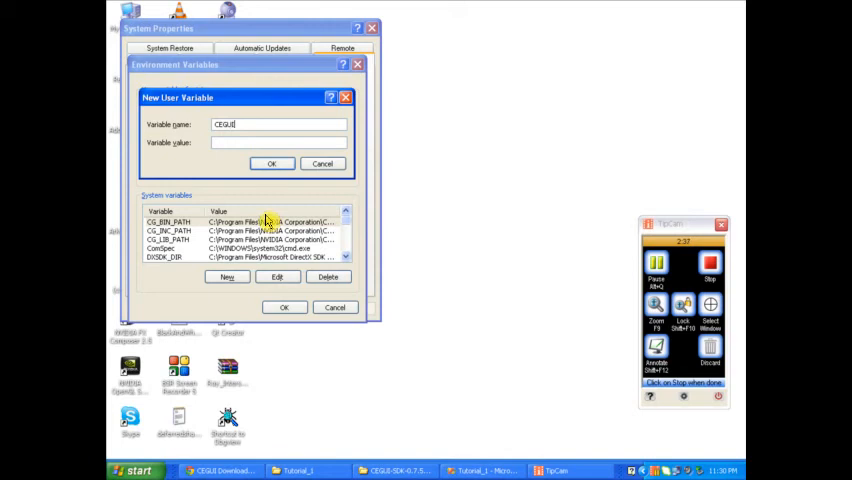
{"action": "type", "text": "_H"}
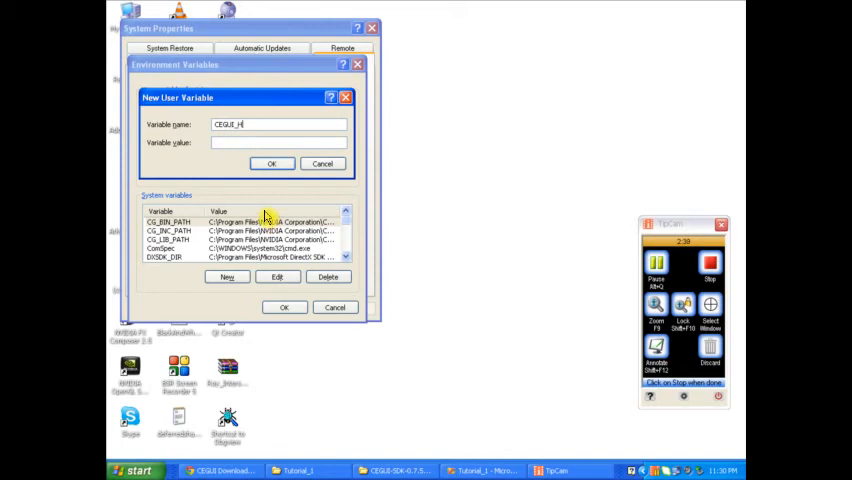
{"action": "type", "text": "O"}
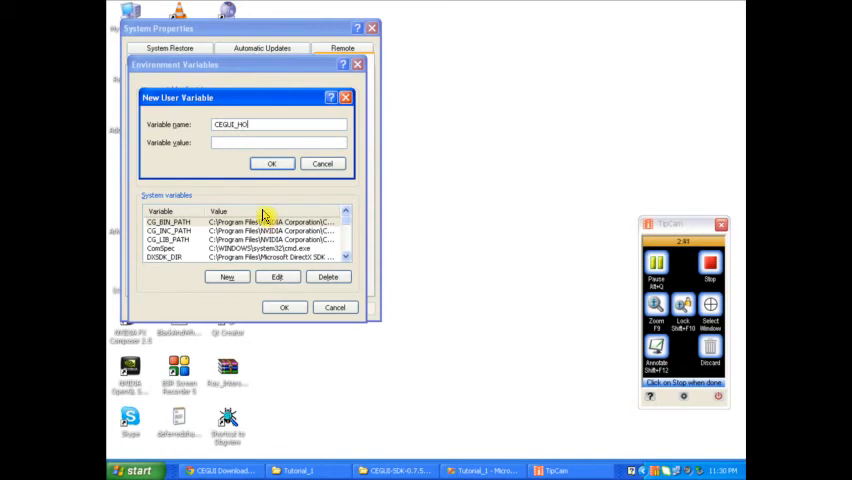
{"action": "type", "text": "M"}
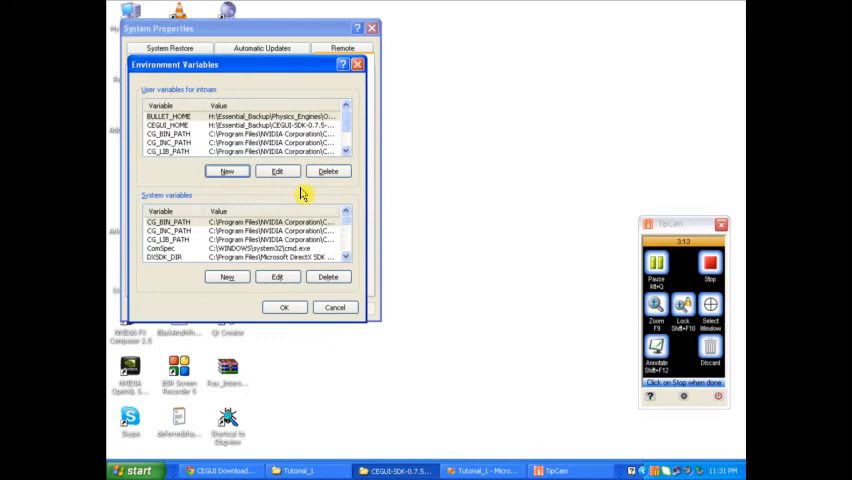
{"action": "mouse_move", "coordinate": [288, 168]}
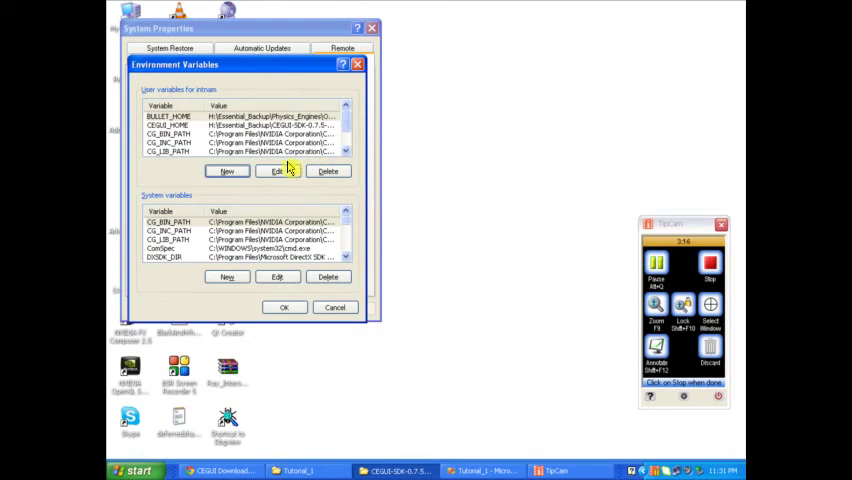
Check the CEGUI_HOME variable's SDK path value and confirm the environment variable changes
{"action": "left_click", "coordinate": [240, 126]}
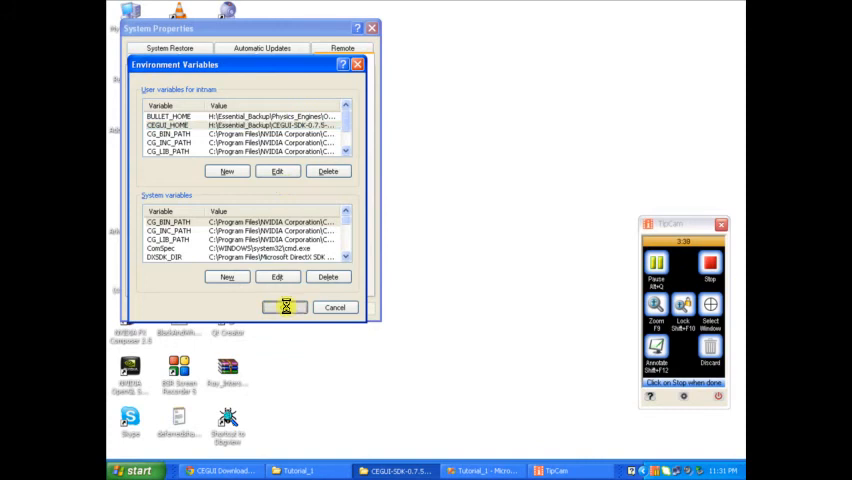
{"action": "left_click", "coordinate": [284, 308]}
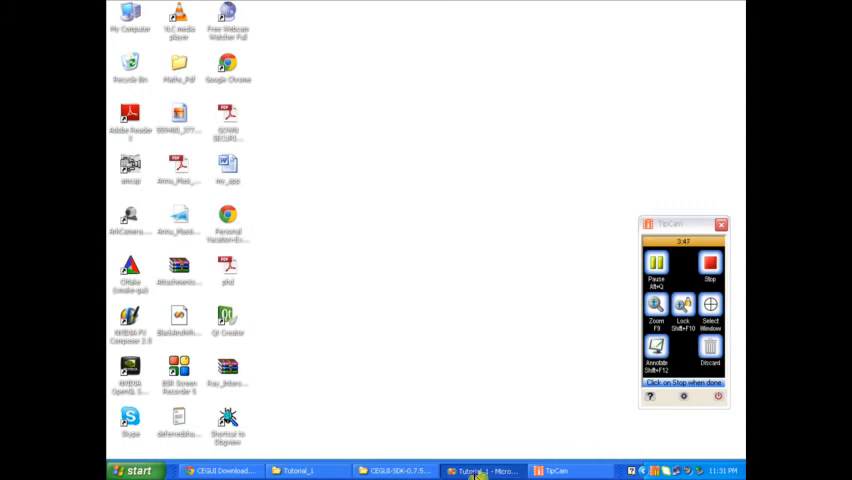
Return to Visual Studio and bring up the Tutorial_1 project's context actions in Solution Explorer
{"action": "left_click", "coordinate": [484, 470]}
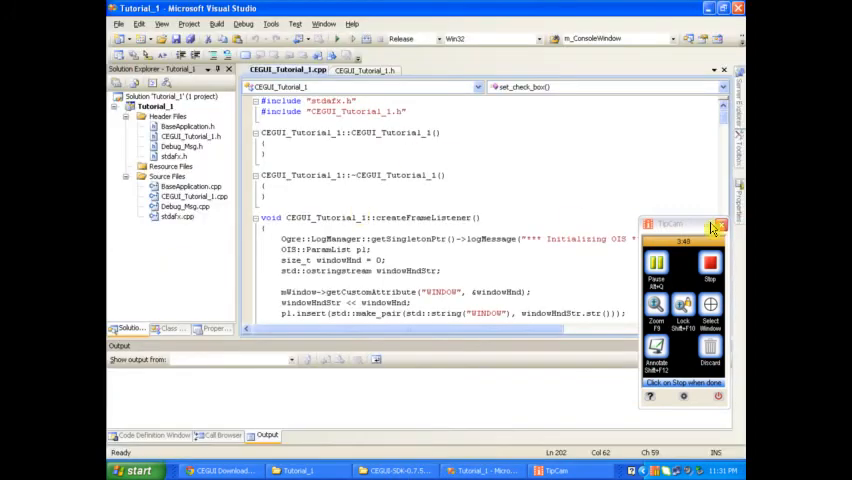
{"action": "mouse_move", "coordinate": [624, 60]}
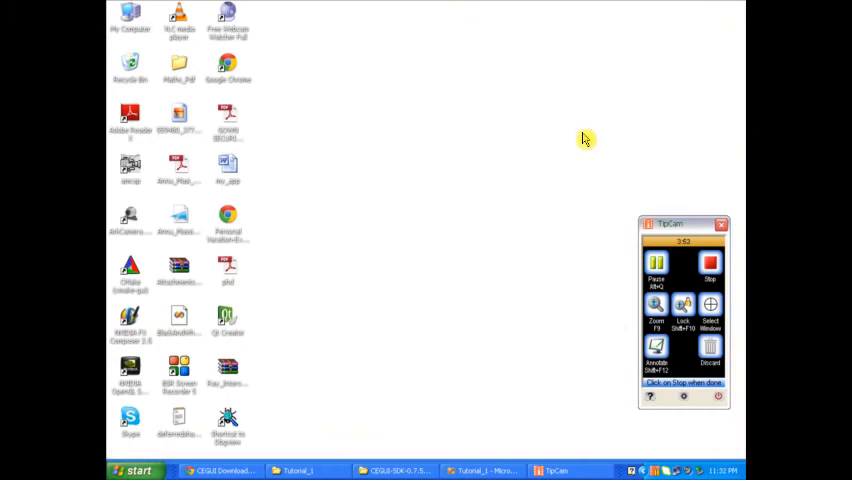
{"action": "mouse_move", "coordinate": [440, 344]}
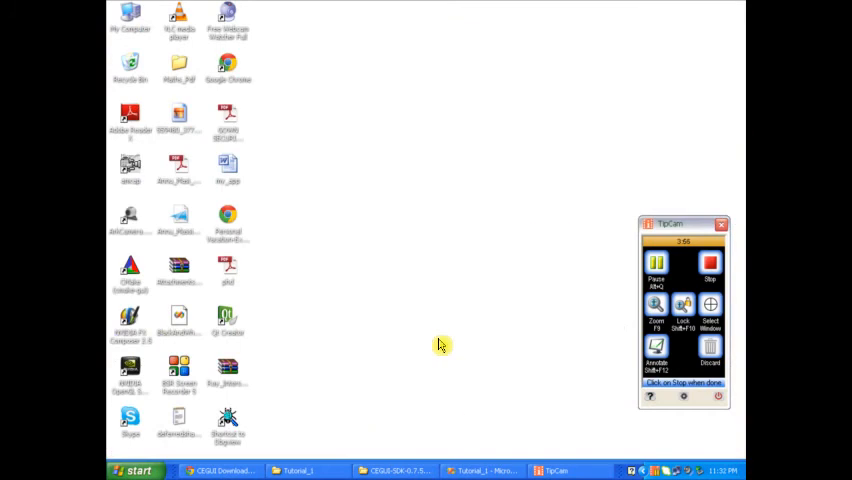
{"action": "left_click", "coordinate": [484, 470]}
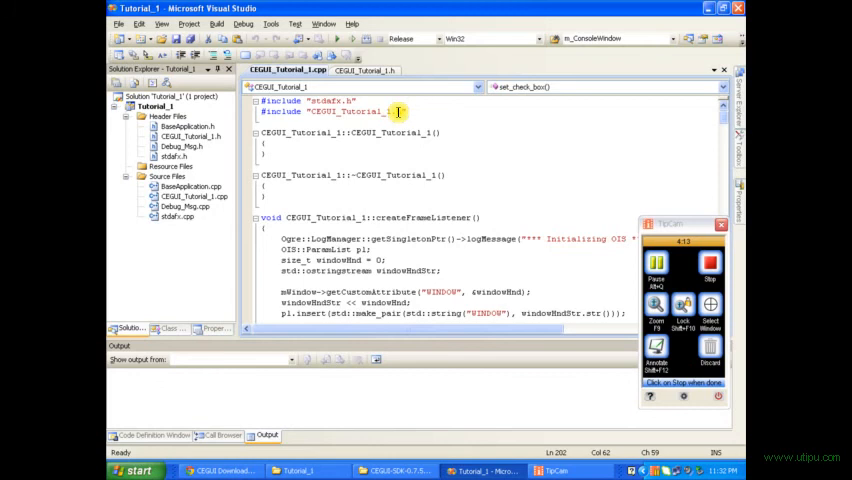
{"action": "right_click", "coordinate": [156, 108]}
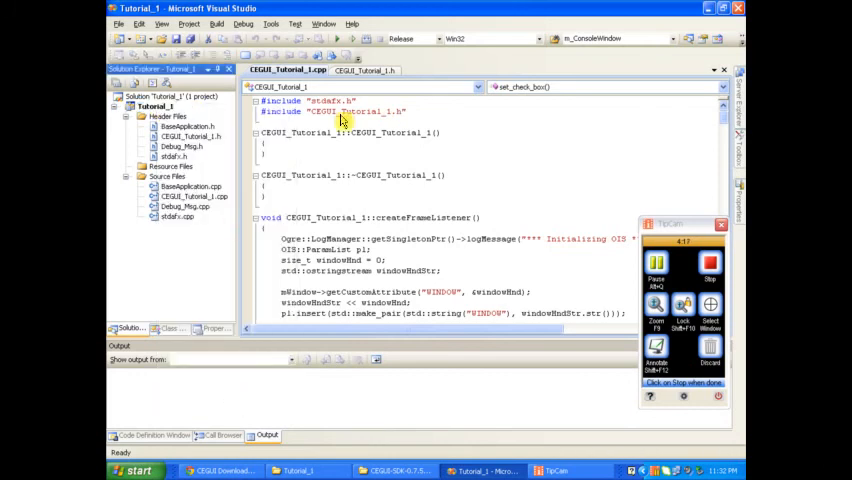
{"action": "mouse_move", "coordinate": [378, 136]}
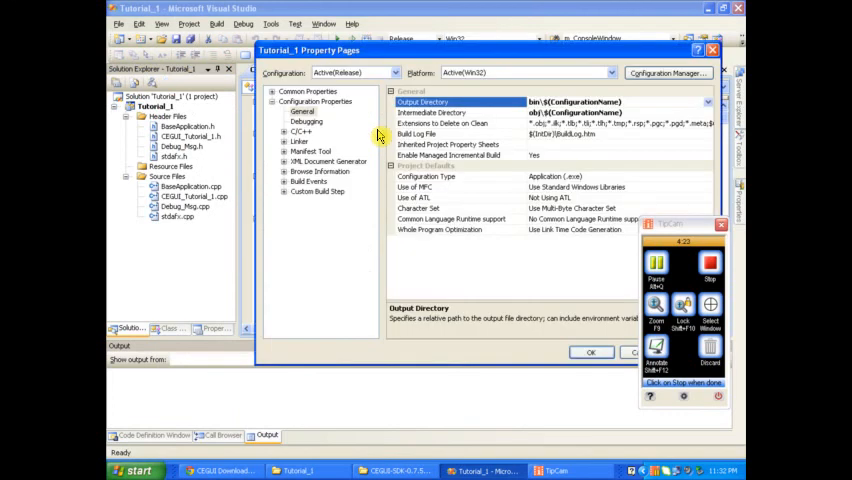
Expand Configuration Properties > C/C++ > General and inspect Additional Include Directories referencing CEGUI_HOME
{"action": "left_click", "coordinate": [284, 132]}
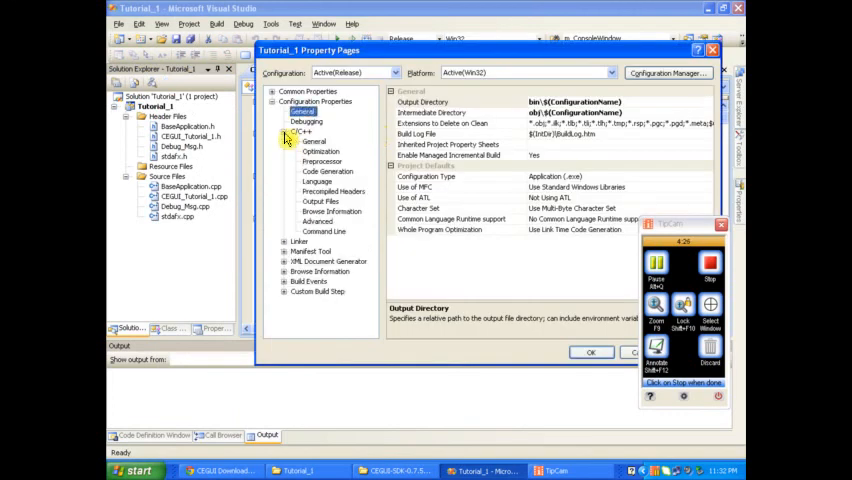
{"action": "left_click", "coordinate": [314, 132]}
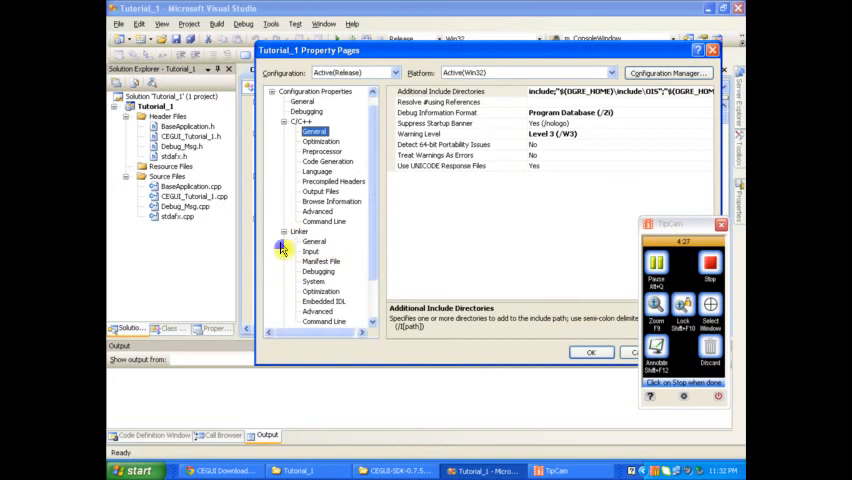
{"action": "left_click", "coordinate": [312, 252]}
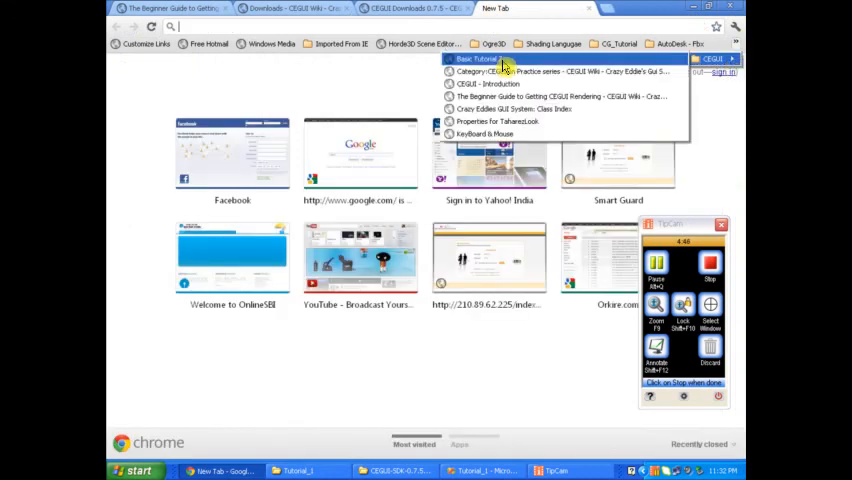
Scroll down the Ogre Wiki Basic Tutorial 7 page to the CEGUI library directory setting
{"action": "left_click", "coordinate": [476, 60]}
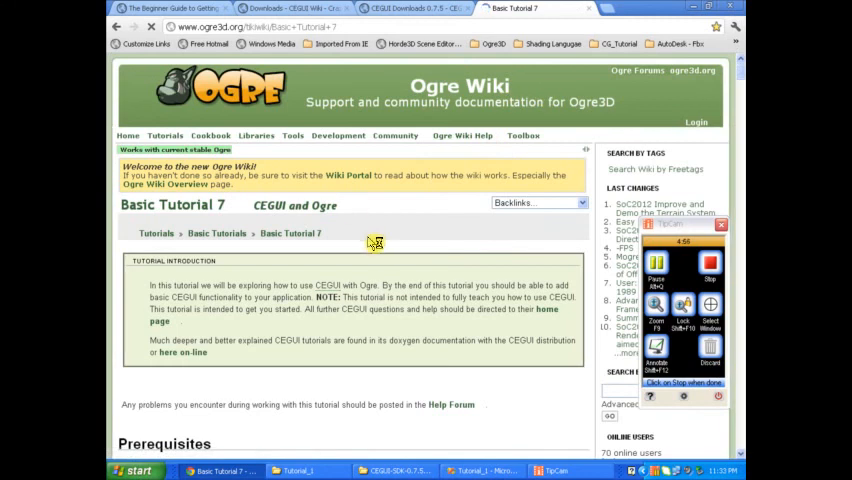
{"action": "scroll", "scroll_direction": "down", "scroll_amount": 3}
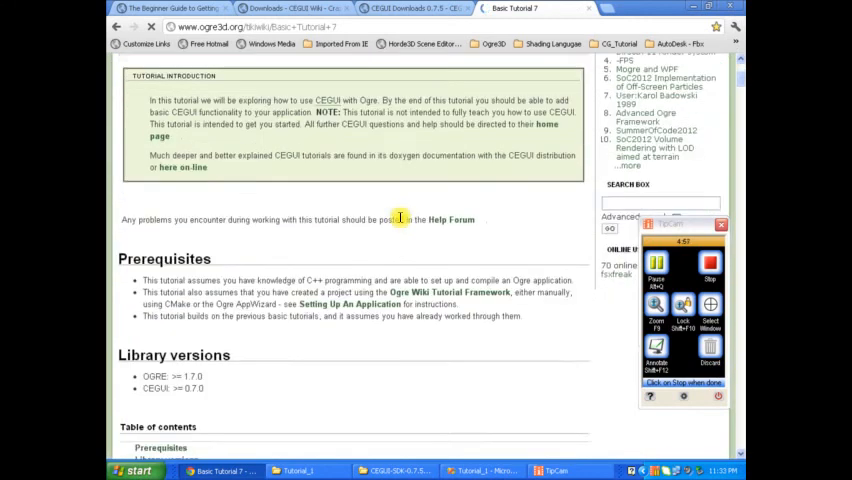
{"action": "scroll", "scroll_direction": "down", "scroll_amount": 3}
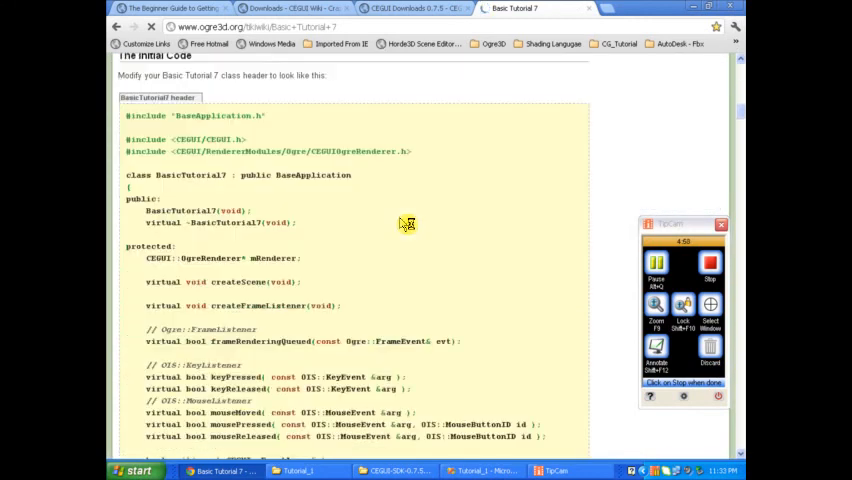
{"action": "scroll", "scroll_direction": "down", "scroll_amount": 3}
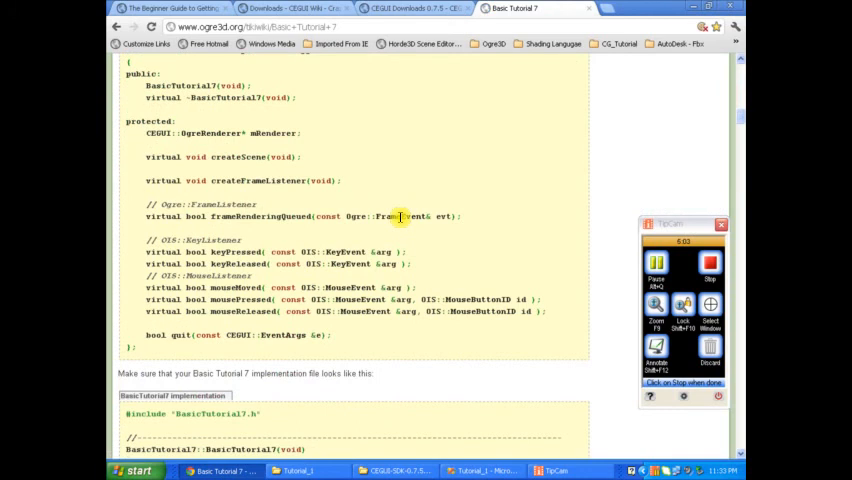
{"action": "scroll", "scroll_direction": "down", "scroll_amount": 3}
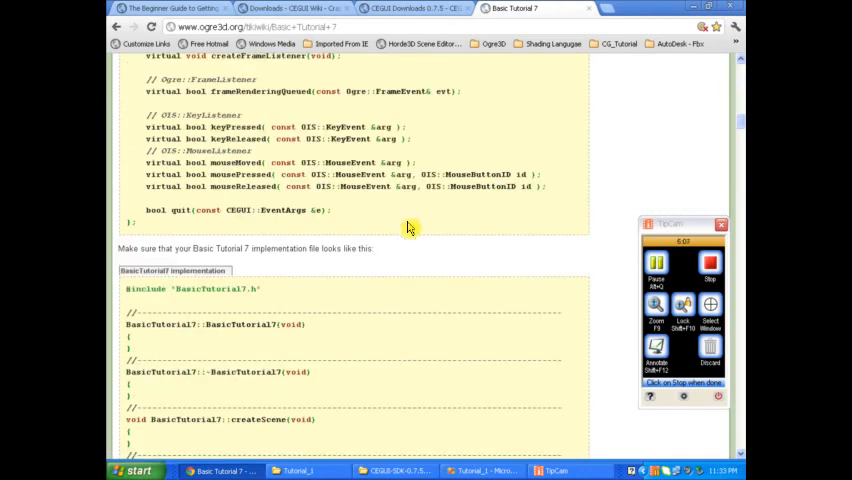
{"action": "scroll", "scroll_direction": "down", "scroll_amount": 3}
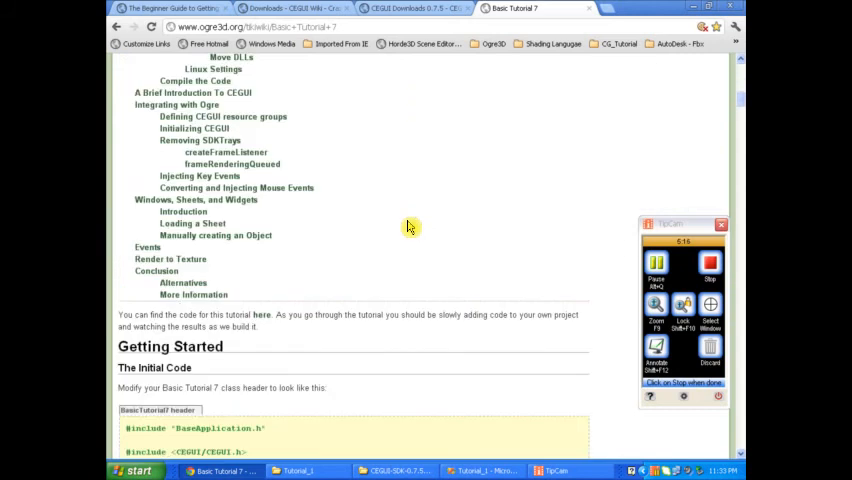
{"action": "scroll", "scroll_direction": "down", "scroll_amount": 3}
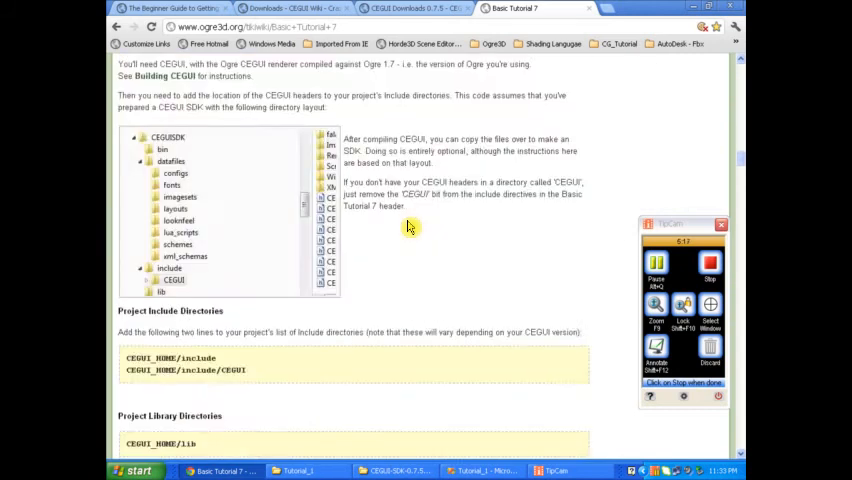
{"action": "scroll", "scroll_direction": "down", "scroll_amount": 3}
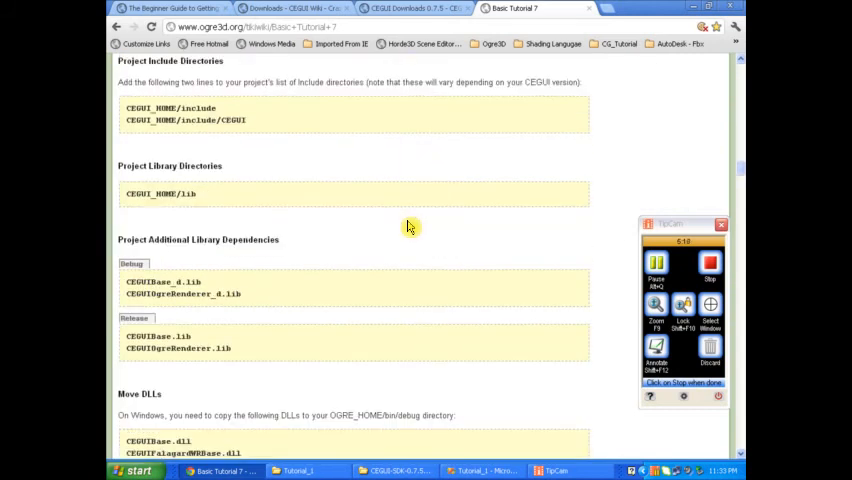
{"action": "mouse_move", "coordinate": [350, 152]}
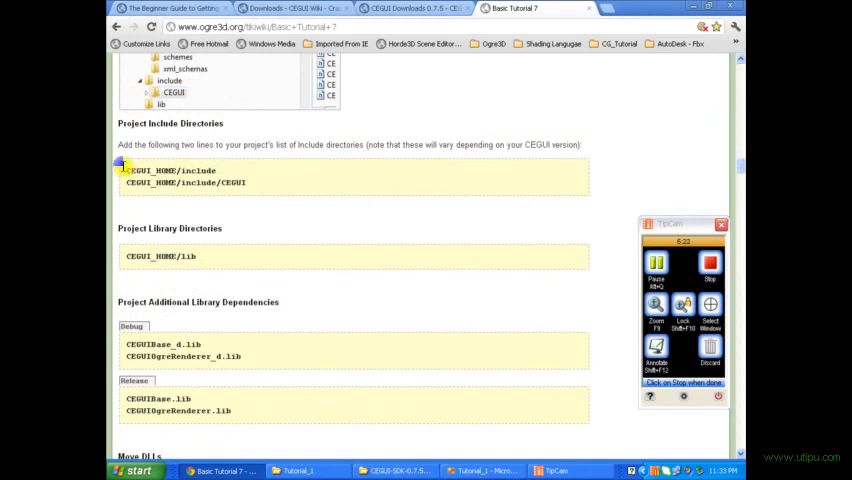
Select the CEGUI_HOME/lib directory line and continue to the Move DLLs instructions
{"action": "double_click", "coordinate": [150, 256]}
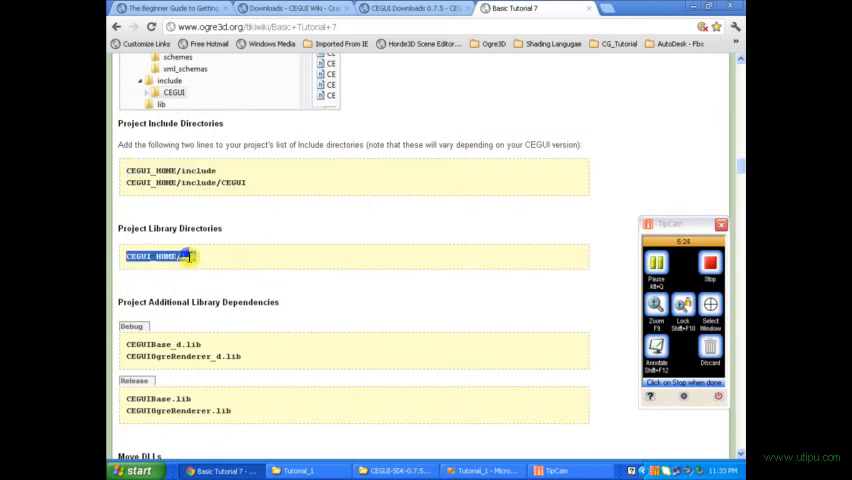
{"action": "scroll", "scroll_direction": "down", "scroll_amount": 3}
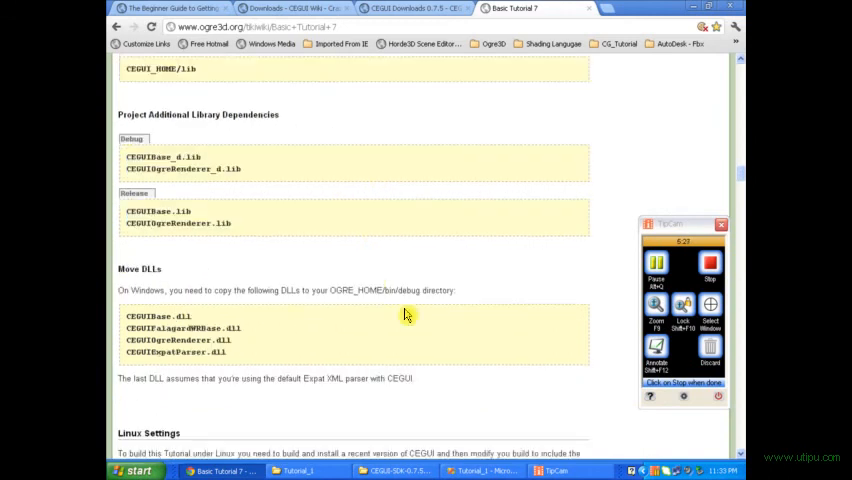
{"action": "mouse_move", "coordinate": [356, 264]}
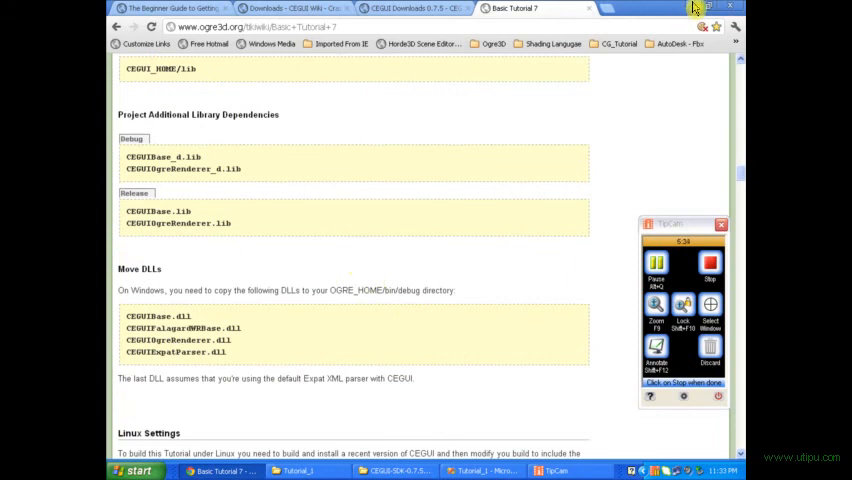
Open the CEGUI SDK's bin folder in Explorer and pick out CEGUIBase.dll
{"action": "left_click", "coordinate": [396, 470]}
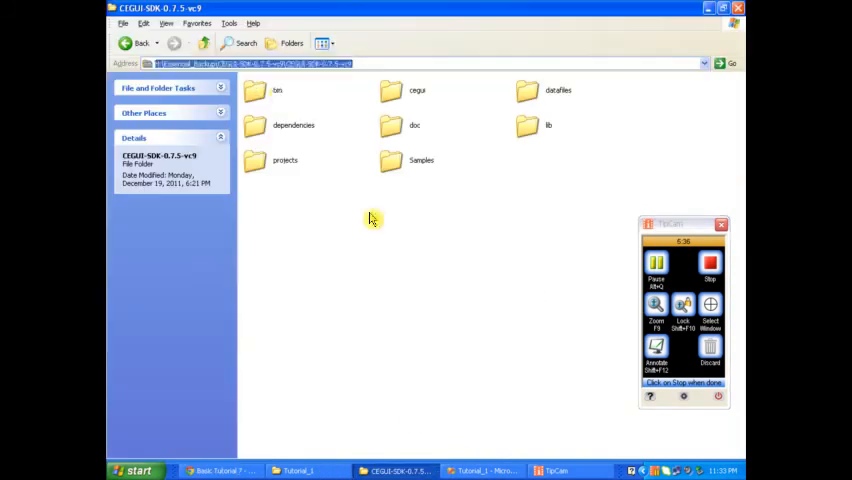
{"action": "double_click", "coordinate": [276, 92]}
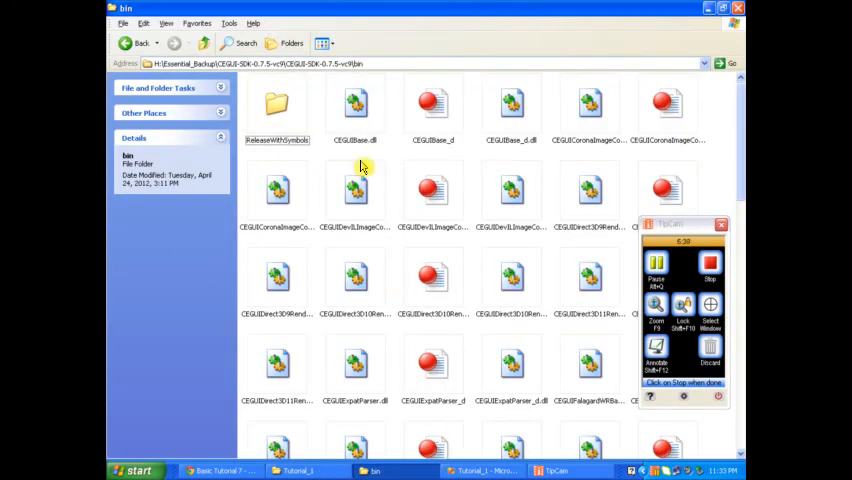
{"action": "mouse_move", "coordinate": [340, 112]}
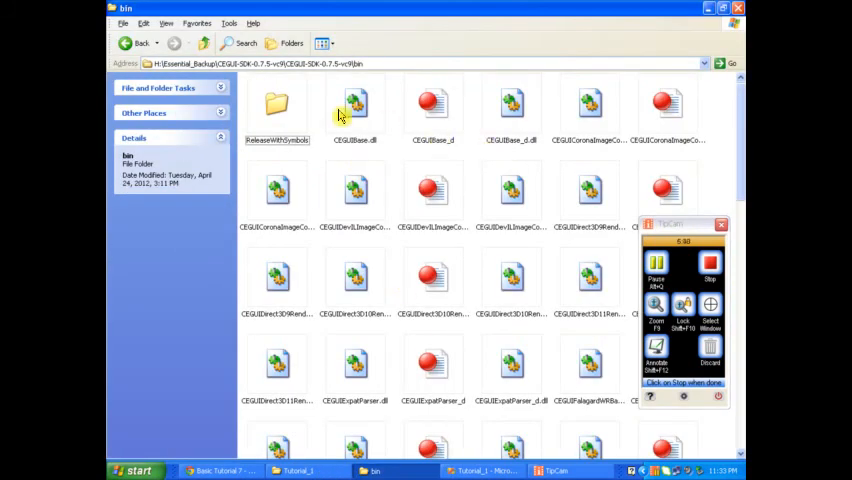
{"action": "left_click", "coordinate": [356, 104]}
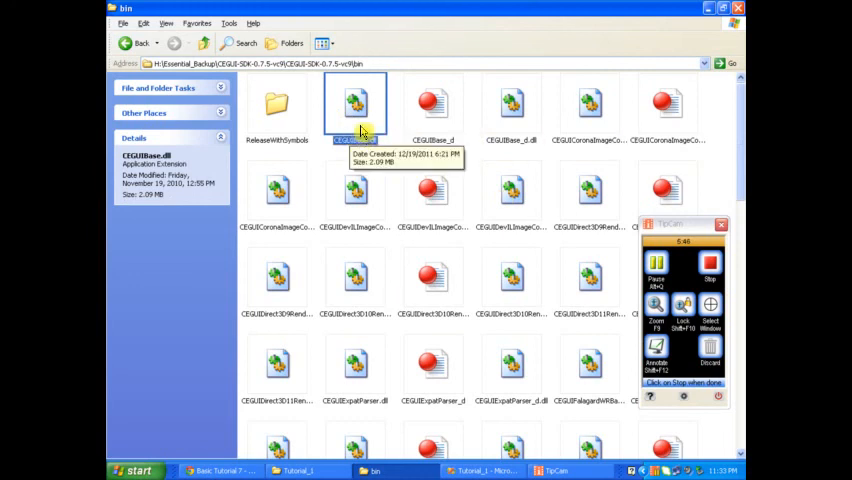
{"action": "left_click", "coordinate": [512, 104]}
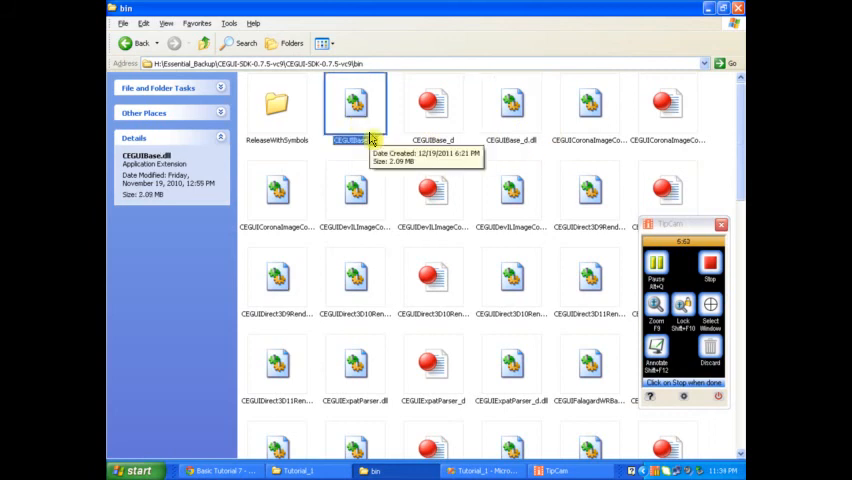
{"action": "mouse_move", "coordinate": [416, 156]}
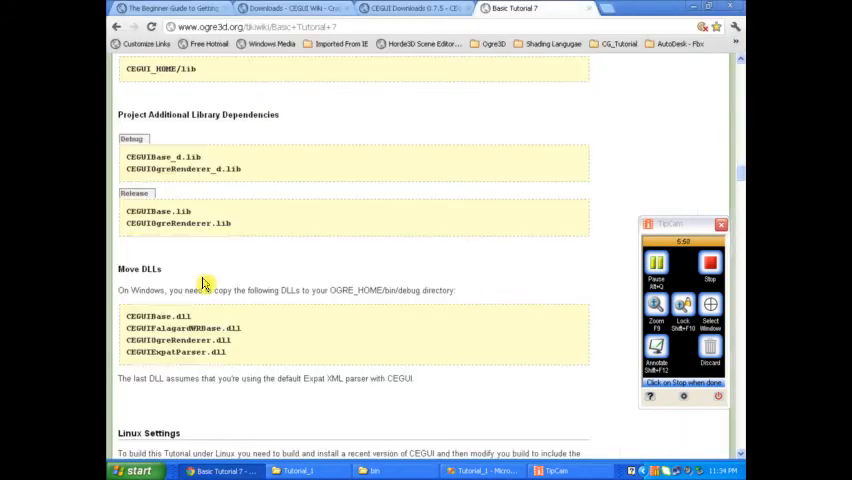
{"action": "double_click", "coordinate": [156, 316]}
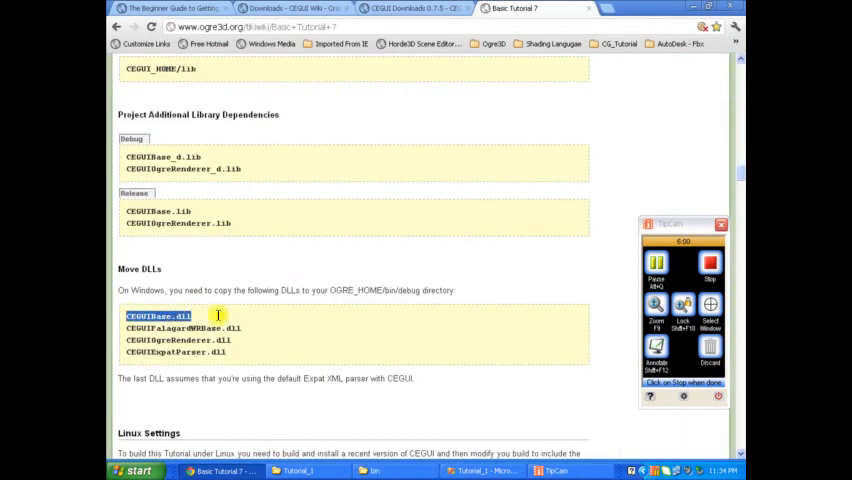
{"action": "left_click", "coordinate": [200, 328]}
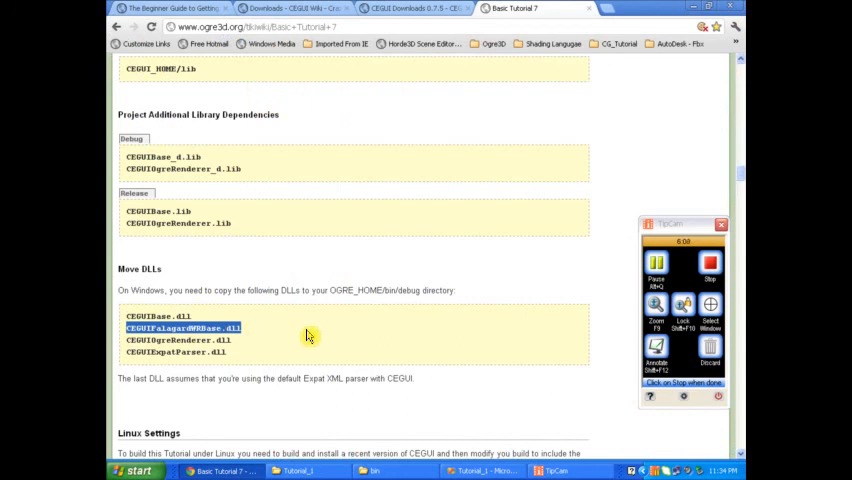
{"action": "mouse_move", "coordinate": [390, 308]}
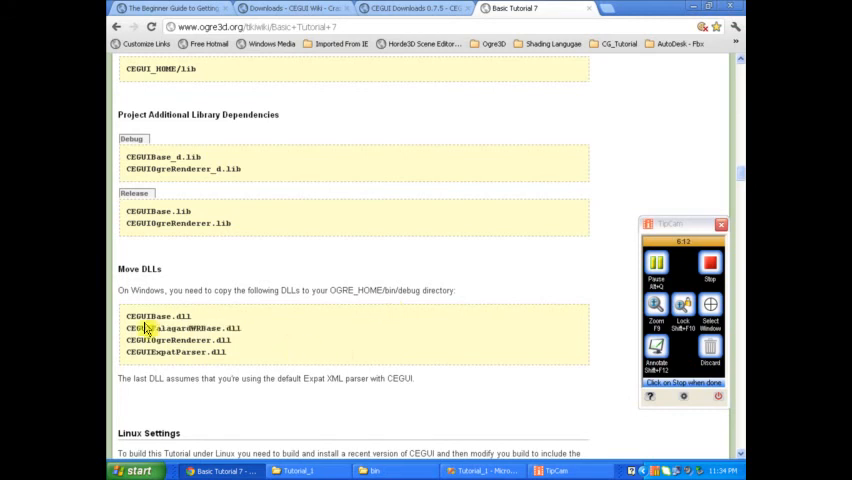
{"action": "double_click", "coordinate": [148, 316]}
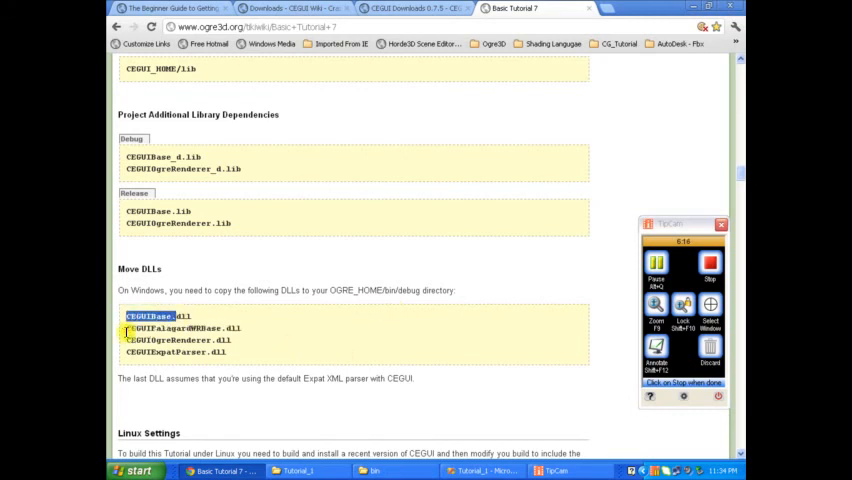
{"action": "double_click", "coordinate": [178, 328]}
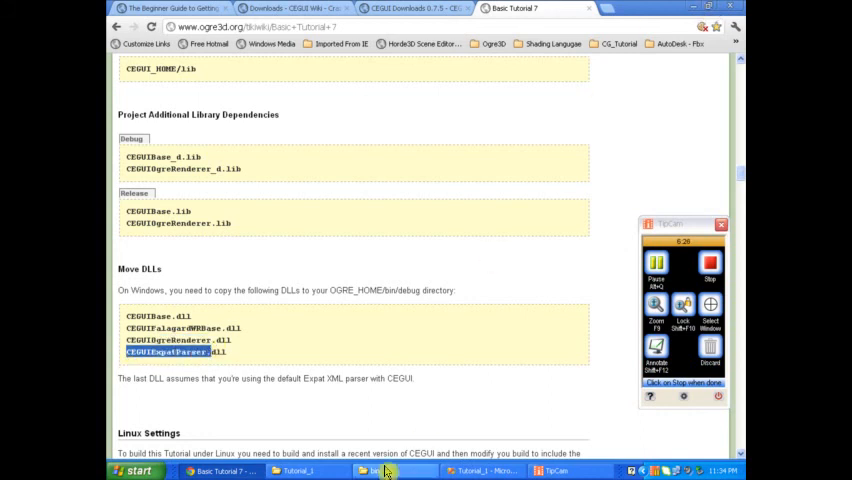
{"action": "left_click", "coordinate": [376, 470]}
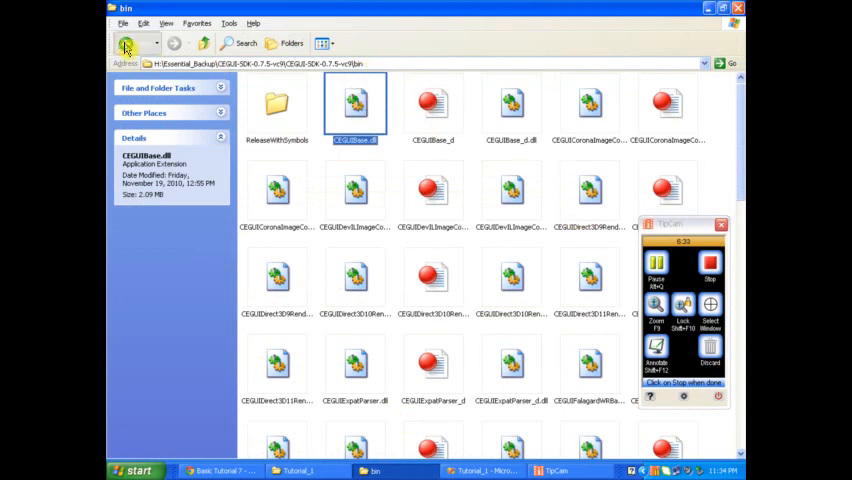
In the CEGUI SDK bin folder select CEGUIBase, CEGUIExpatParser, CEGUIFalagardWRBase and CEGUIOgreRenderer DLLs
{"action": "left_click", "coordinate": [124, 48]}
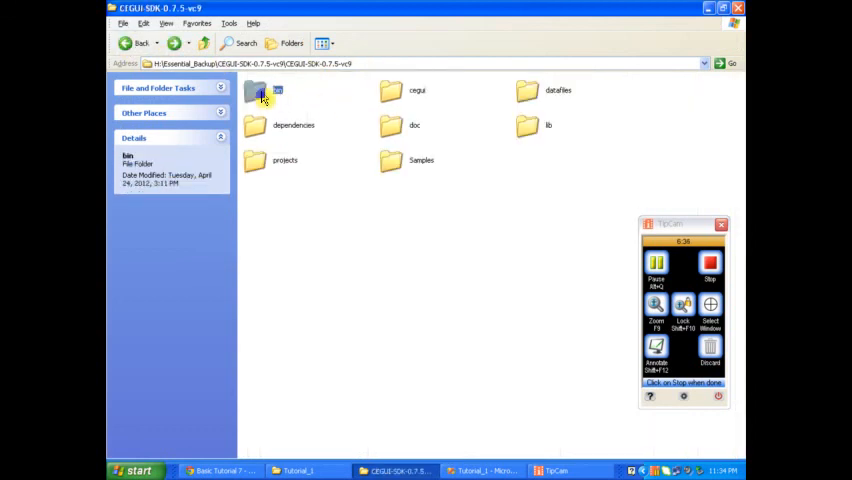
{"action": "double_click", "coordinate": [258, 92]}
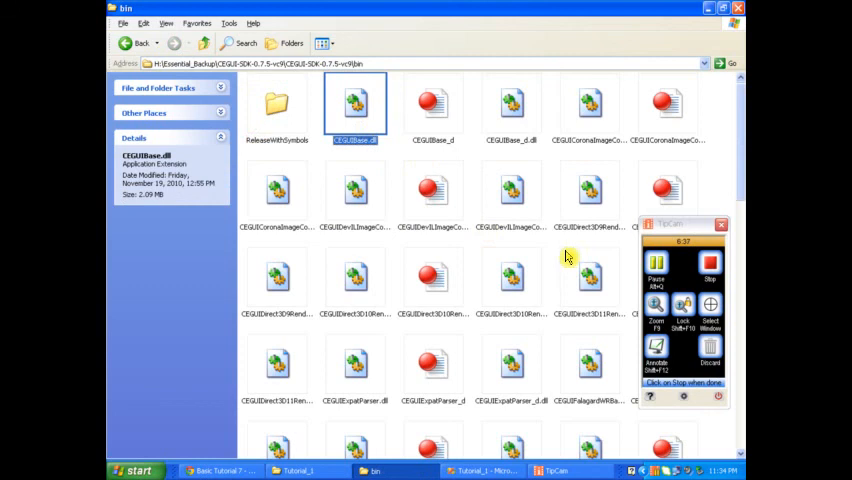
{"action": "mouse_move", "coordinate": [452, 304]}
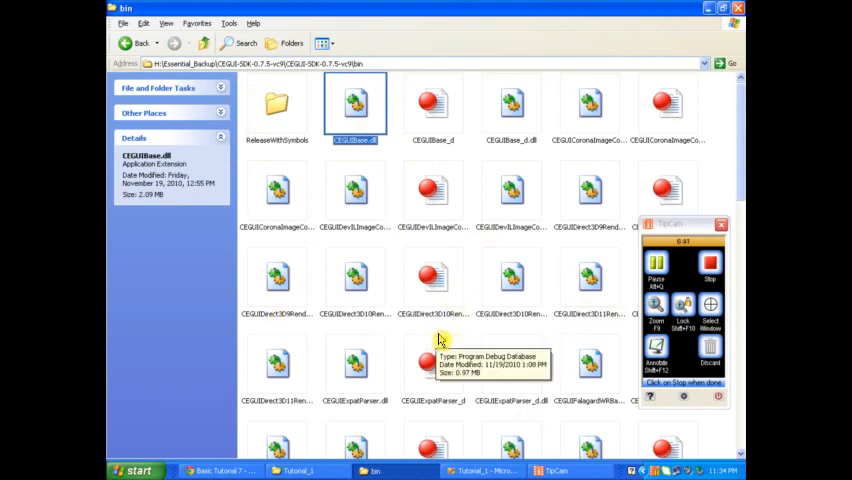
{"action": "left_click", "coordinate": [356, 364]}
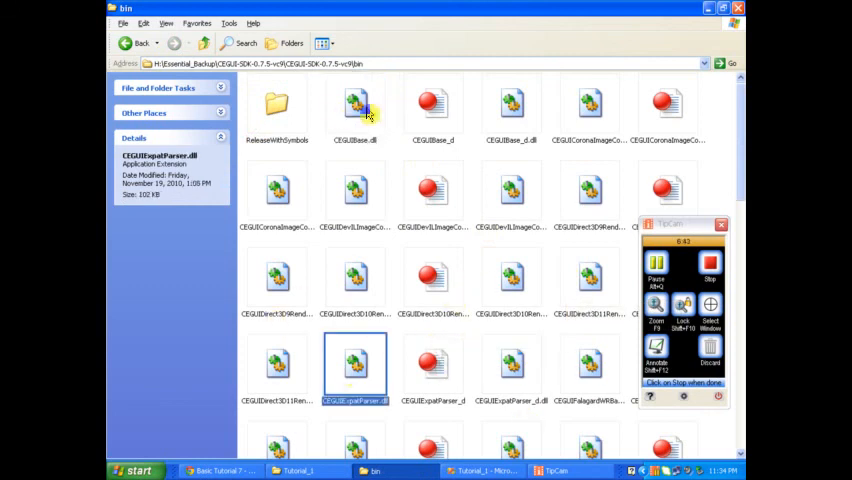
{"action": "left_click", "coordinate": [356, 104]}
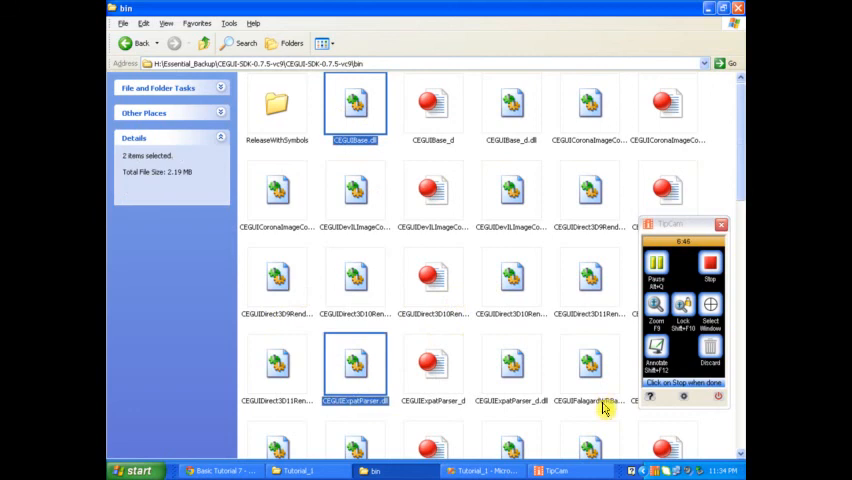
{"action": "left_click", "coordinate": [588, 370]}
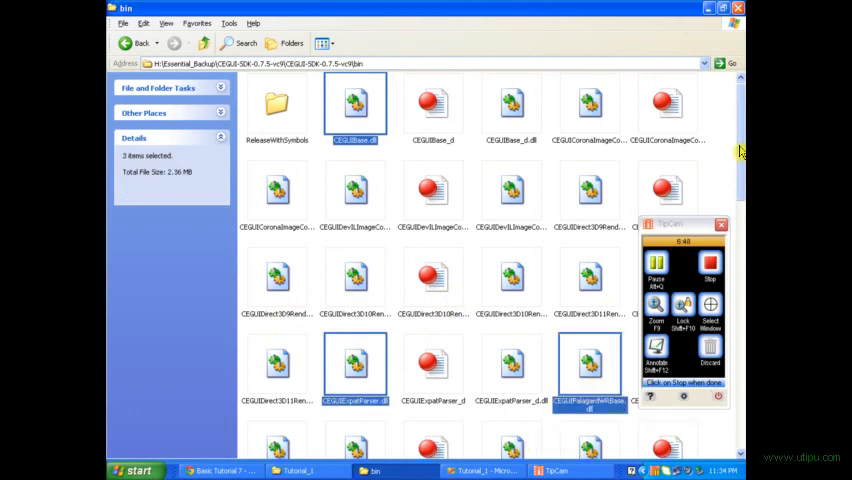
{"action": "scroll", "scroll_direction": "down", "scroll_amount": 3}
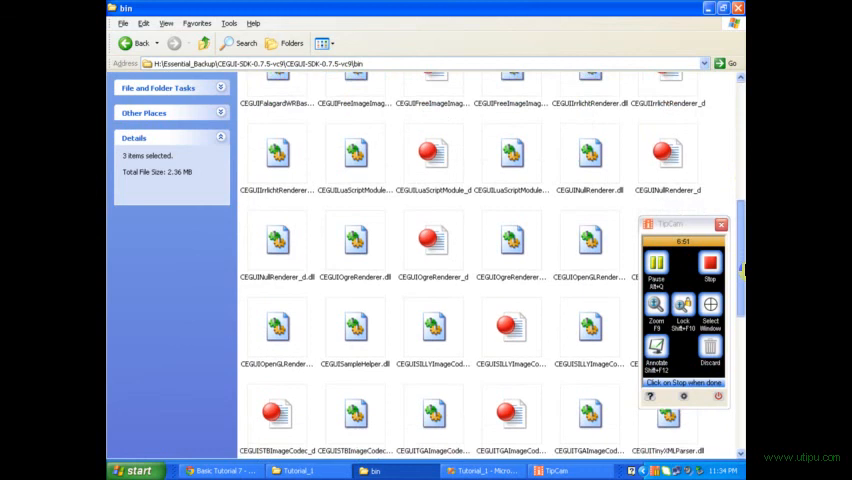
{"action": "scroll", "scroll_direction": "down", "scroll_amount": 3}
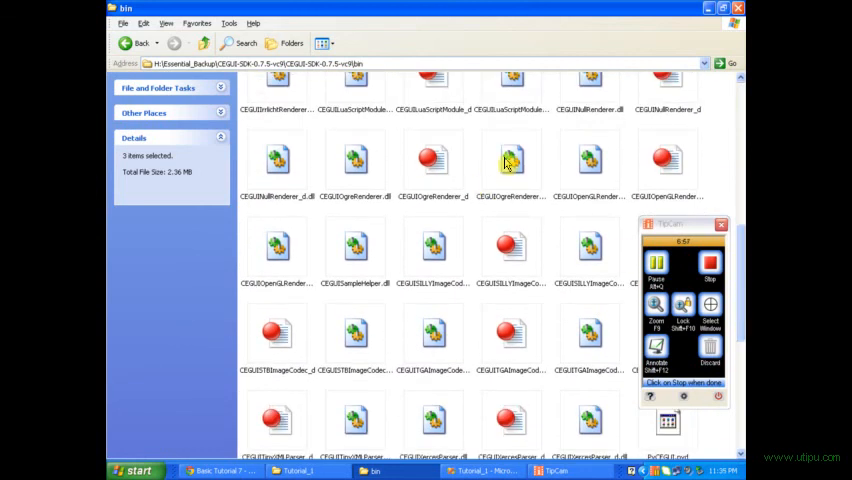
{"action": "left_click", "coordinate": [512, 160]}
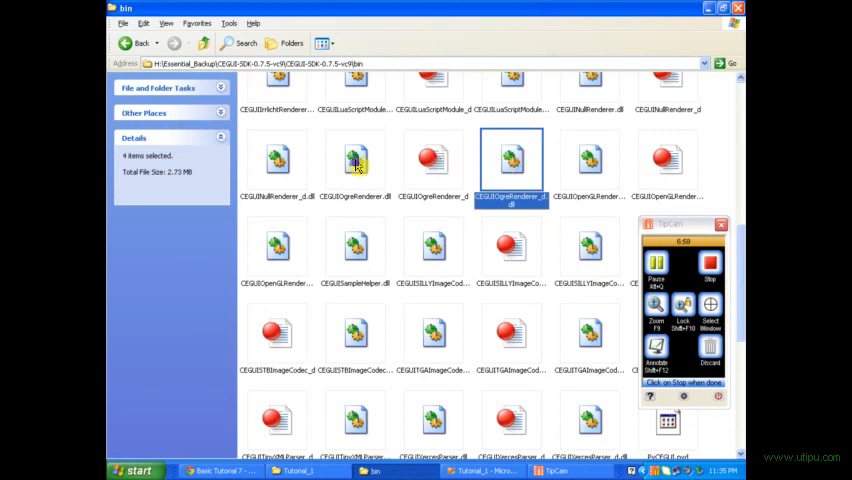
{"action": "left_click", "coordinate": [356, 160]}
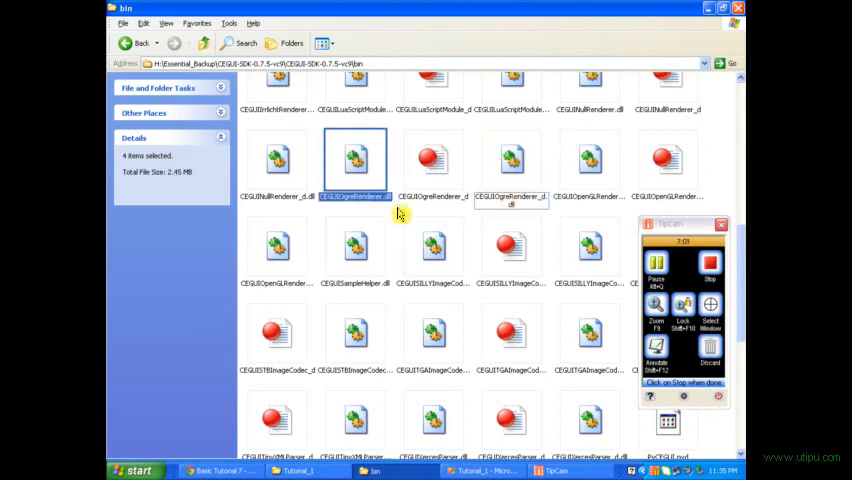
Copy the four selected DLLs and go back up to the Essential_Backup folder
{"action": "right_click", "coordinate": [356, 160]}
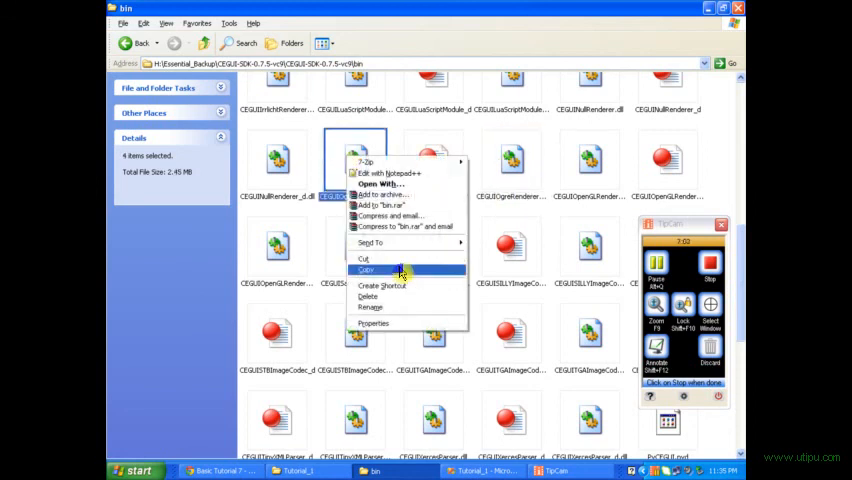
{"action": "left_click", "coordinate": [368, 268]}
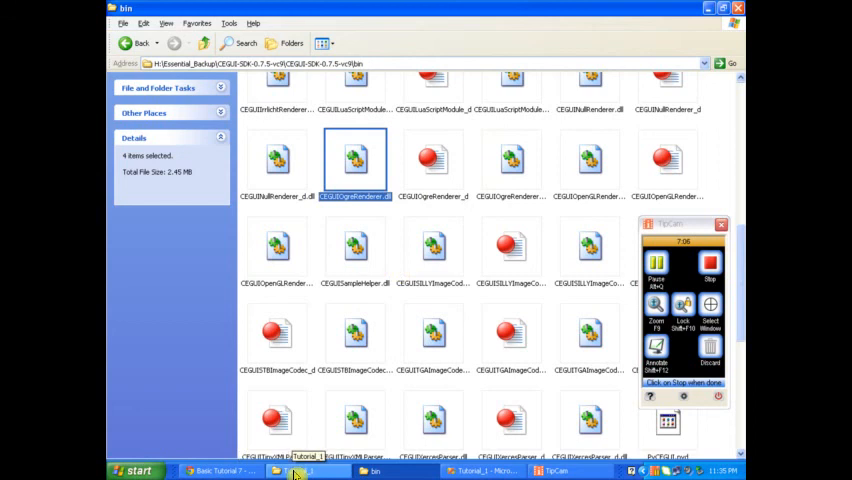
{"action": "left_click", "coordinate": [136, 44]}
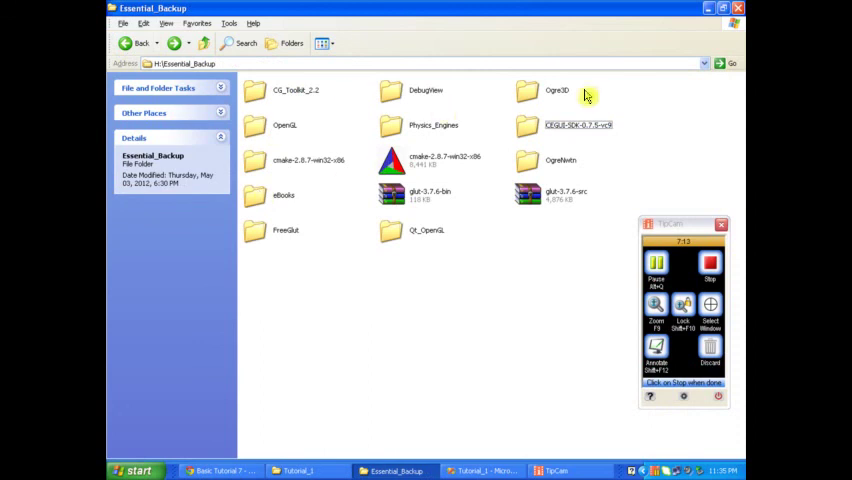
Navigate into the OgreSDK_vc9_v1-7-2 bin\release folder
{"action": "double_click", "coordinate": [556, 96]}
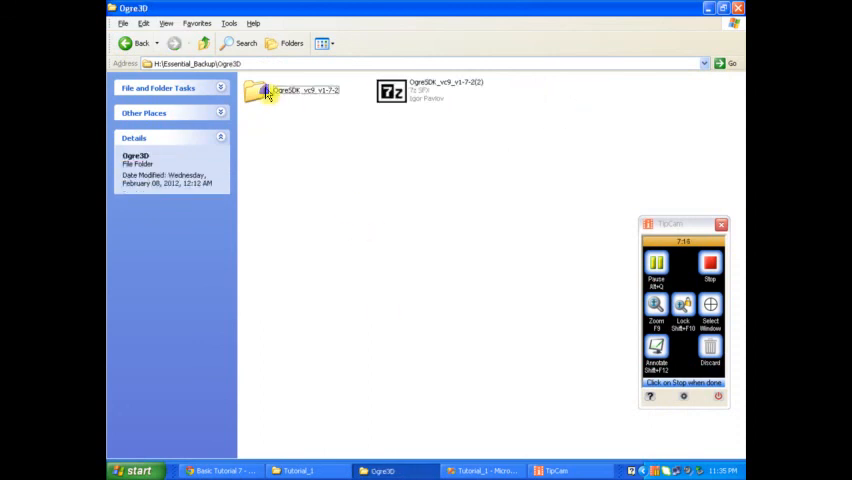
{"action": "double_click", "coordinate": [268, 92]}
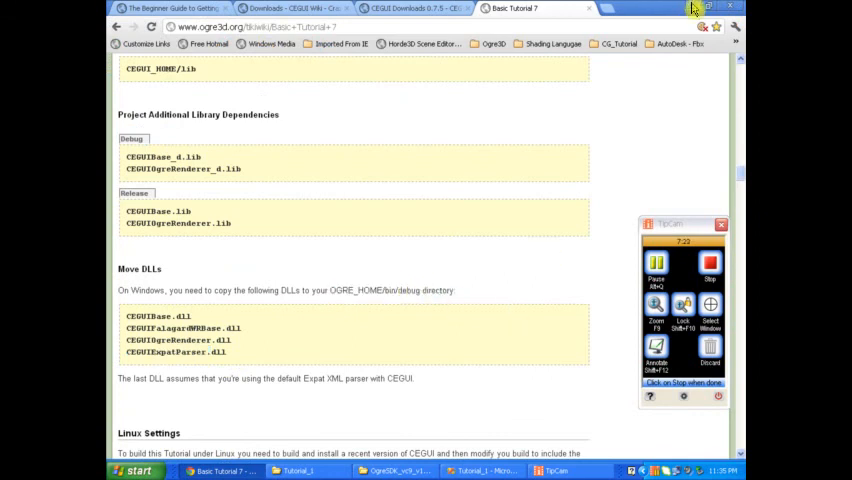
{"action": "left_click", "coordinate": [396, 470]}
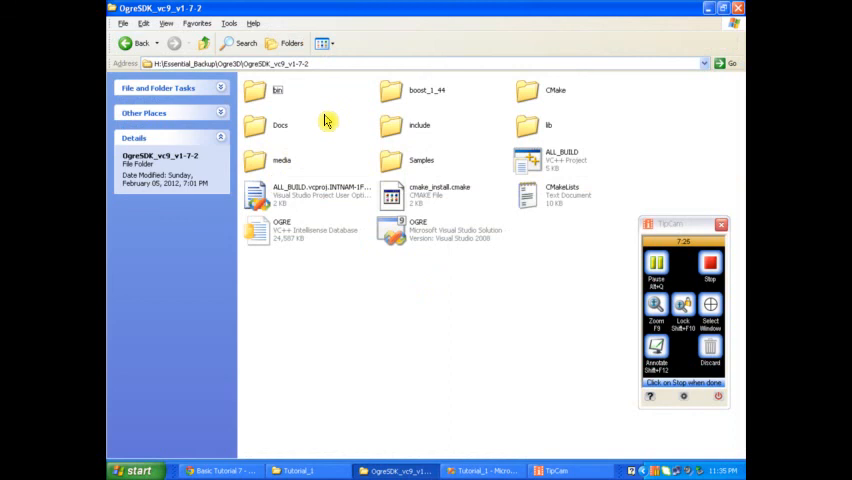
{"action": "double_click", "coordinate": [276, 84]}
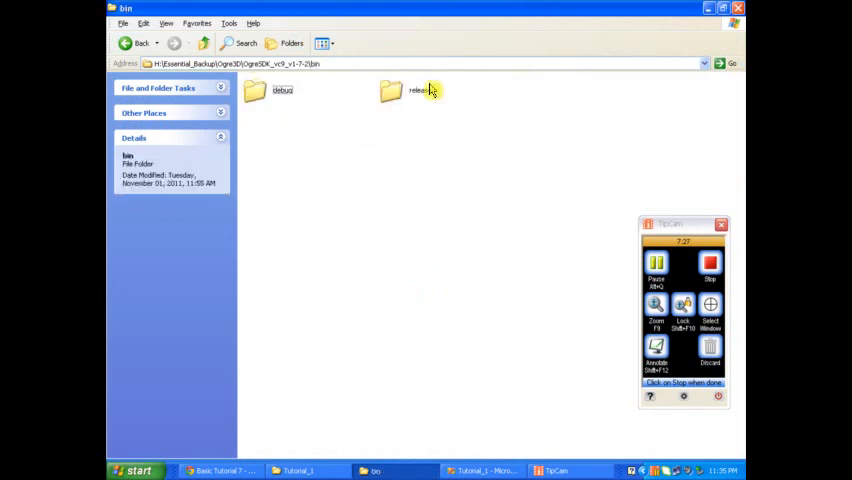
{"action": "double_click", "coordinate": [392, 88]}
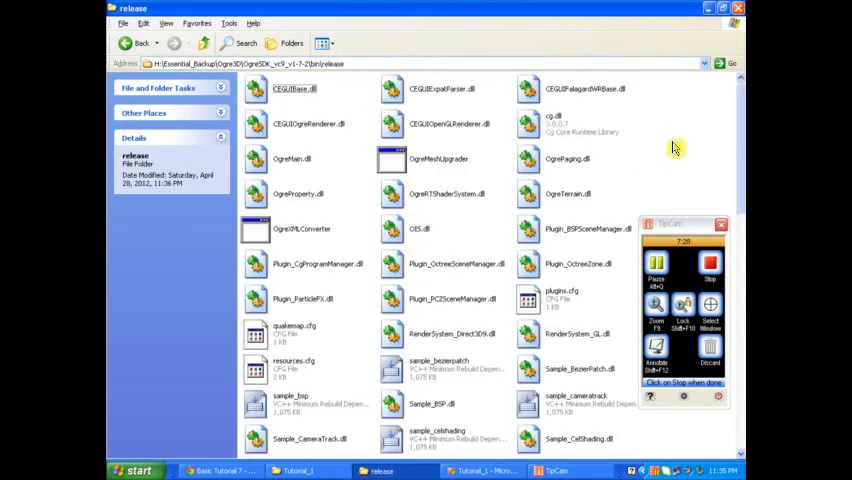
{"action": "mouse_move", "coordinate": [256, 88]}
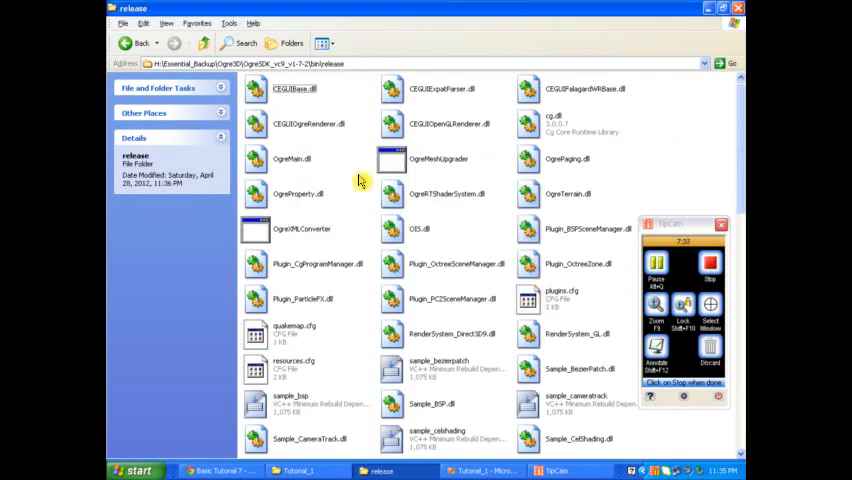
Point out CEGUIBase.dll and CEGUIOgreRenderer.dll among the release folder files
{"action": "left_click", "coordinate": [440, 88]}
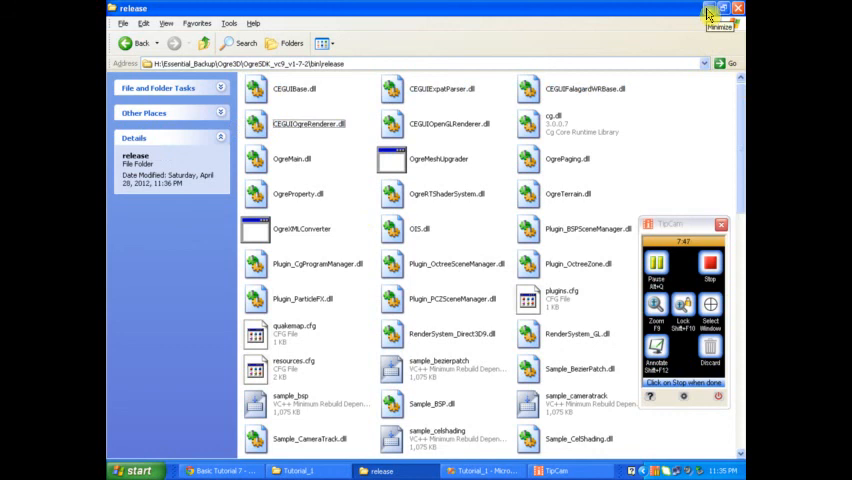
{"action": "left_click", "coordinate": [720, 8]}
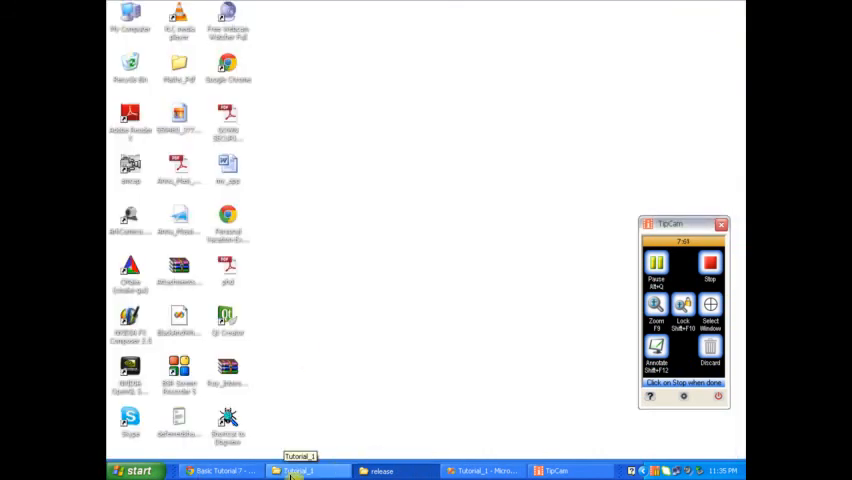
Open resources.cfg from the Tutorial_1 bin\Release folder in Notepad++ and review its CEGUI datafiles paths
{"action": "left_click", "coordinate": [296, 472]}
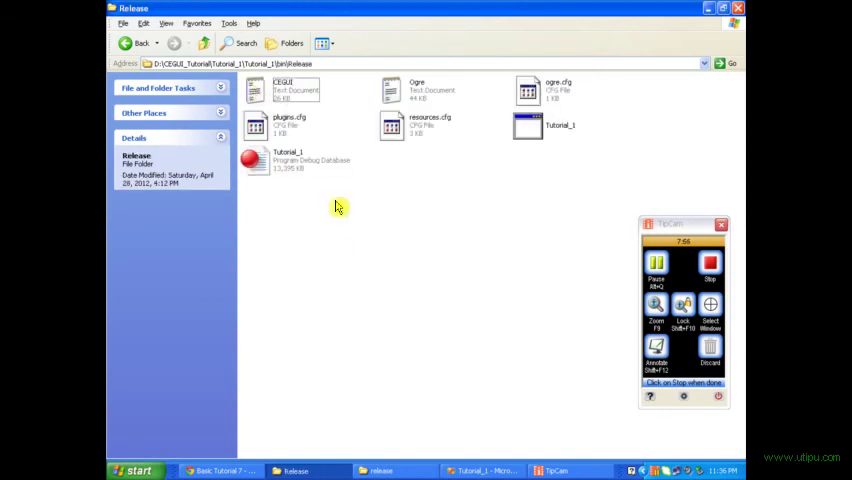
{"action": "right_click", "coordinate": [430, 126]}
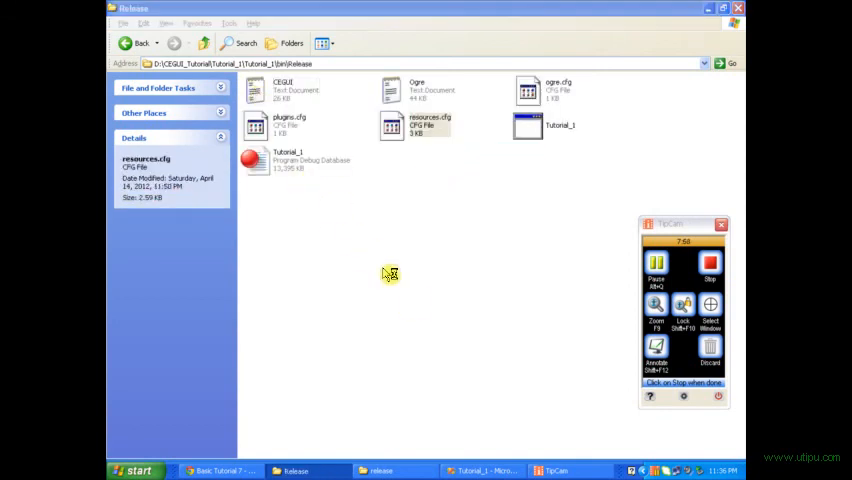
{"action": "double_click", "coordinate": [416, 126]}
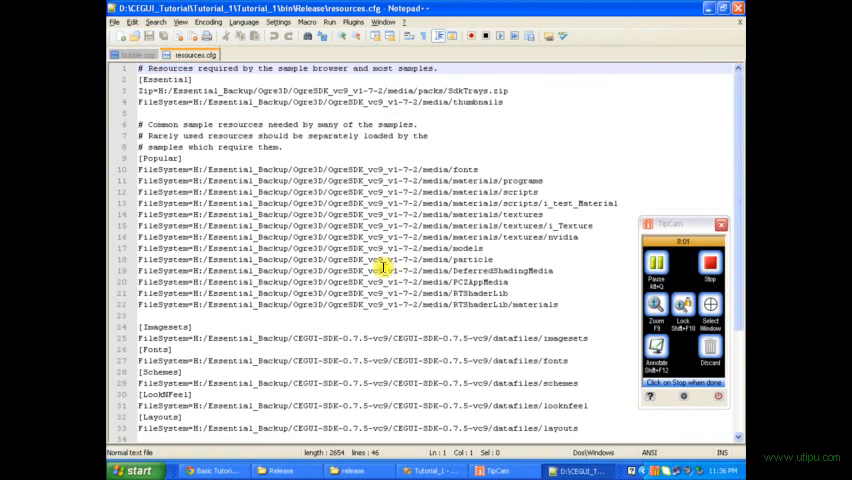
{"action": "scroll", "scroll_direction": "down", "scroll_amount": 3}
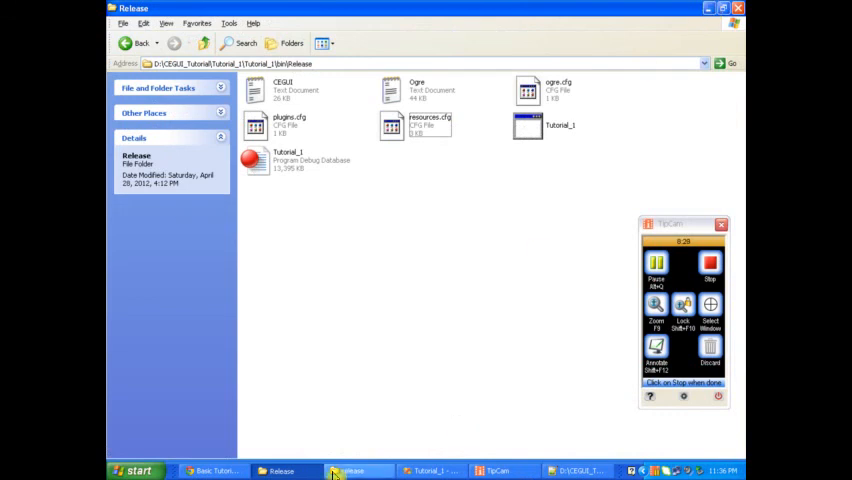
Open Tutorial_1's property pages and review the General page's intermediate directory and character set
{"action": "left_click", "coordinate": [432, 470]}
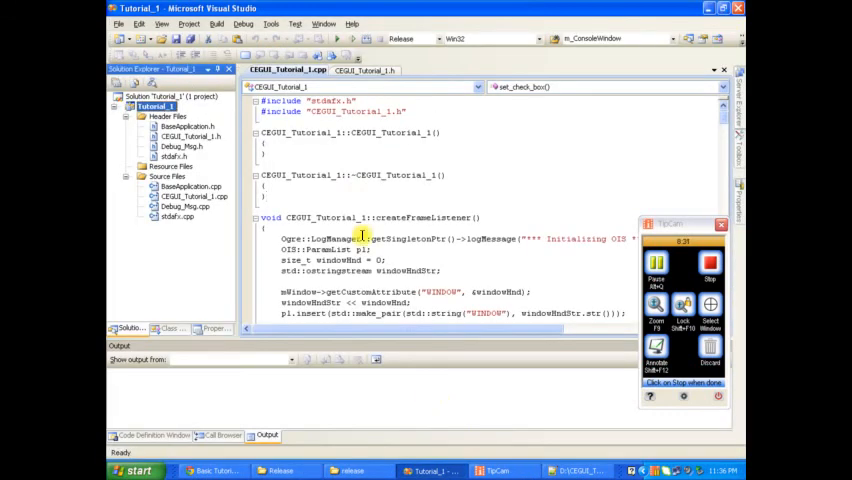
{"action": "right_click", "coordinate": [156, 108]}
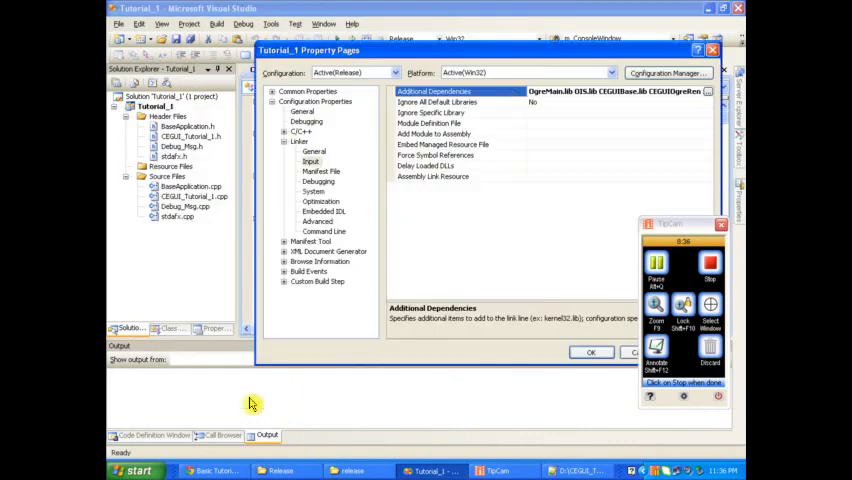
{"action": "mouse_move", "coordinate": [284, 144]}
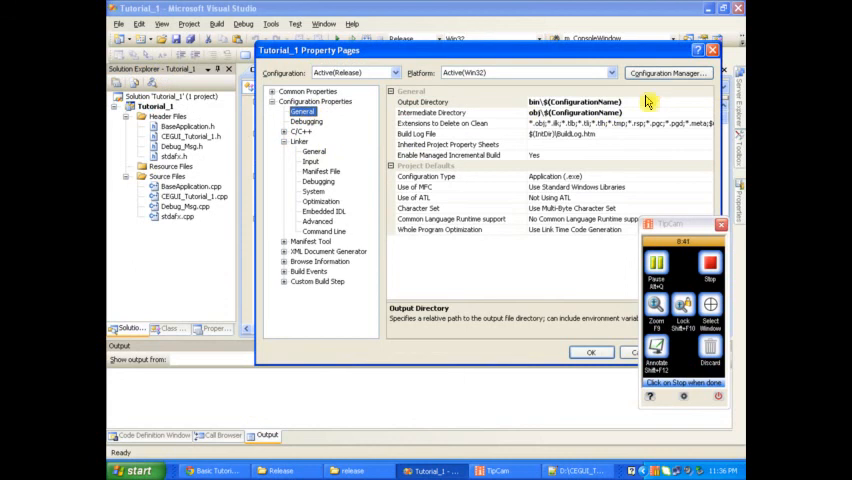
{"action": "left_click", "coordinate": [460, 112]}
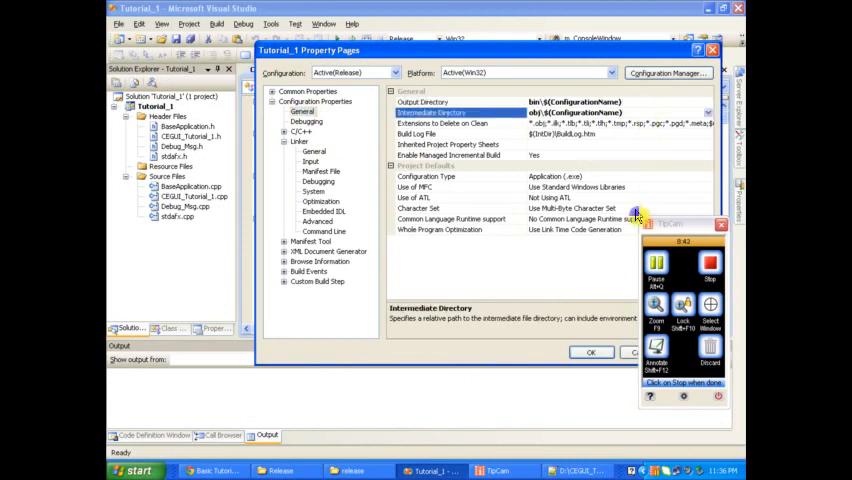
{"action": "left_click", "coordinate": [450, 208]}
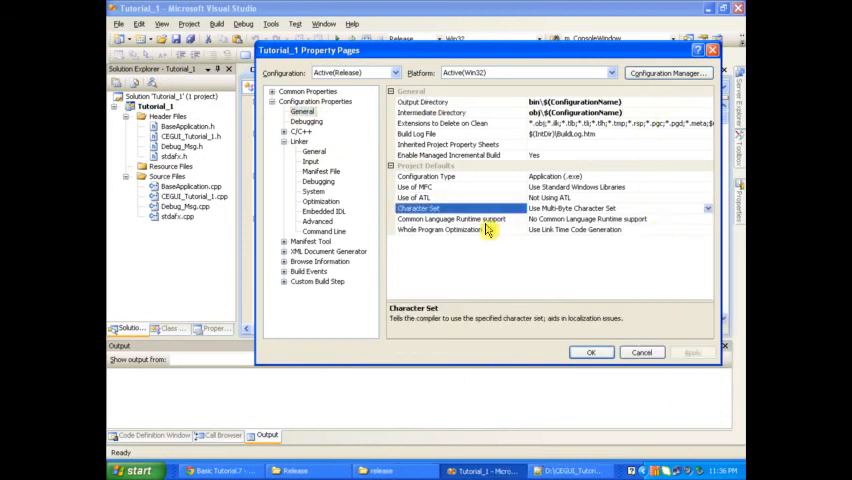
{"action": "mouse_move", "coordinate": [356, 132]}
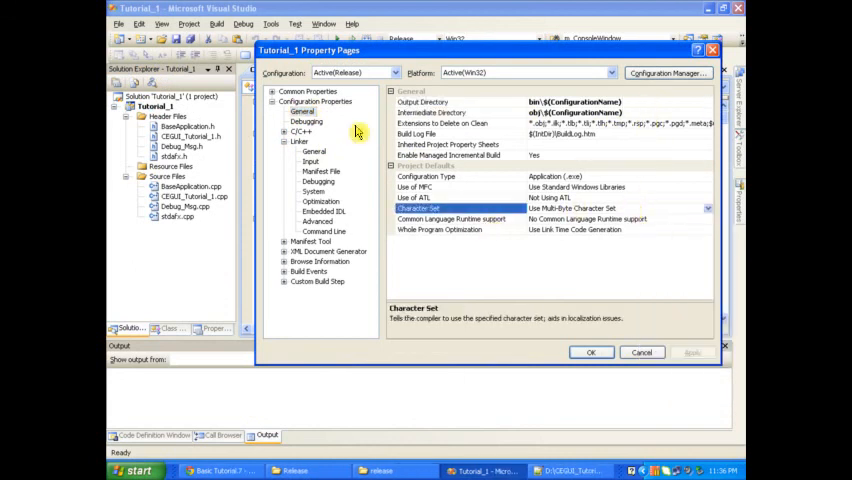
Review the Debugging page's environment setting referencing OGRE_HOME and expand the C/C++ groups
{"action": "left_click", "coordinate": [308, 120]}
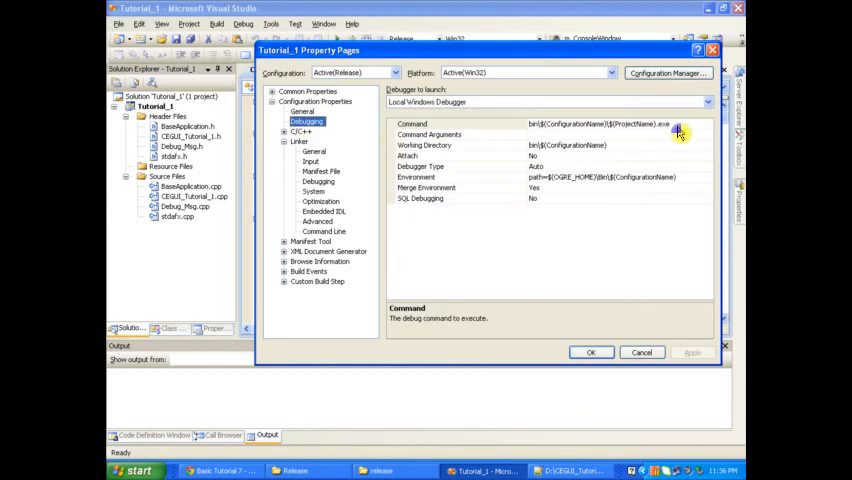
{"action": "left_click", "coordinate": [424, 176]}
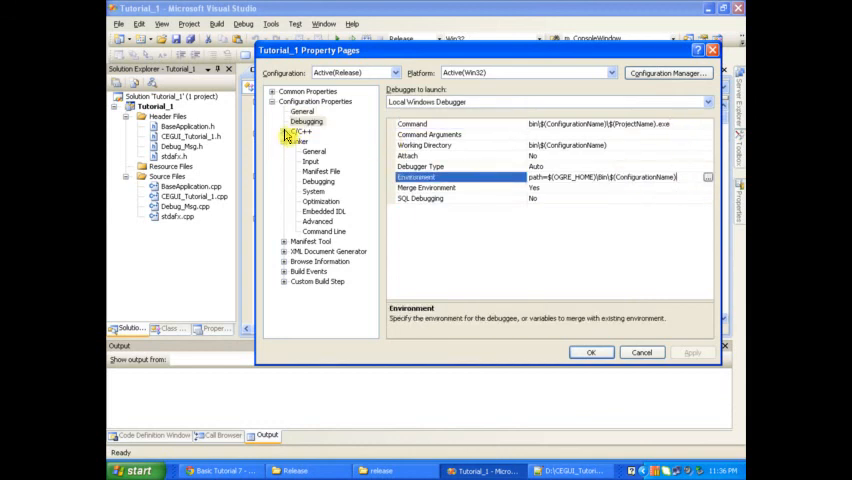
{"action": "left_click", "coordinate": [284, 132]}
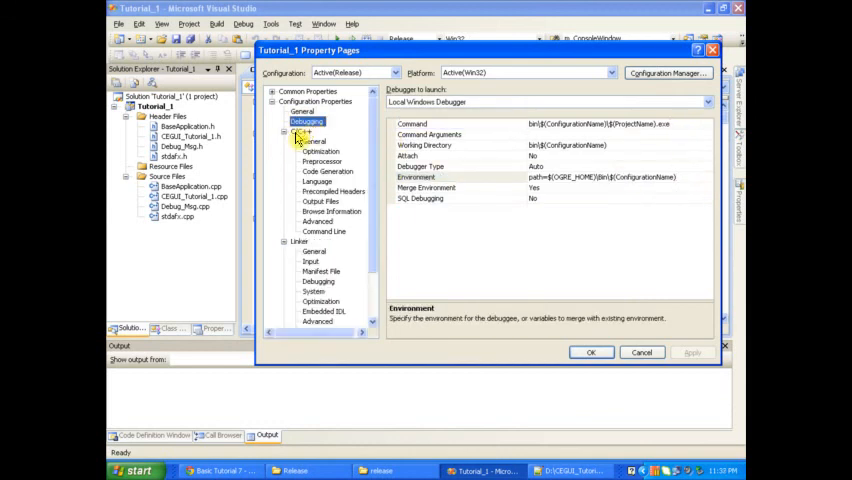
Show C/C++ General's Additional Include Directories listing the OGRE_HOME boost and CEGUI_HOME include paths
{"action": "left_click", "coordinate": [314, 140]}
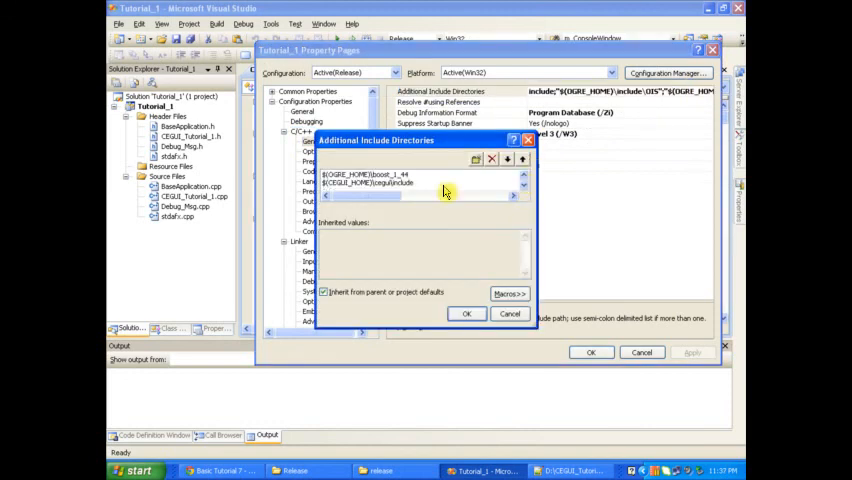
{"action": "left_click", "coordinate": [370, 184]}
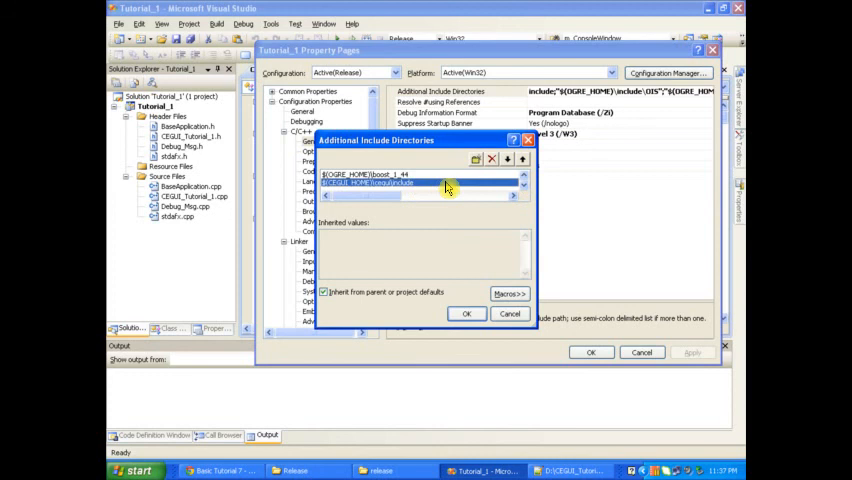
{"action": "mouse_move", "coordinate": [436, 188]}
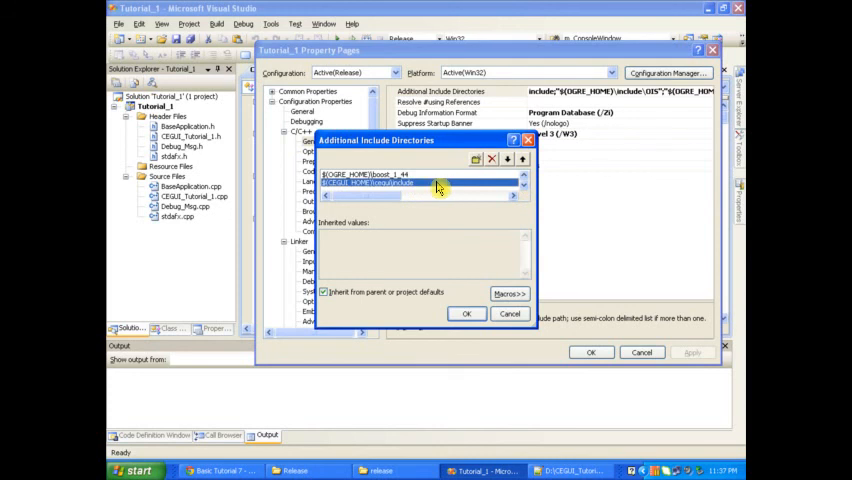
{"action": "left_click", "coordinate": [416, 182]}
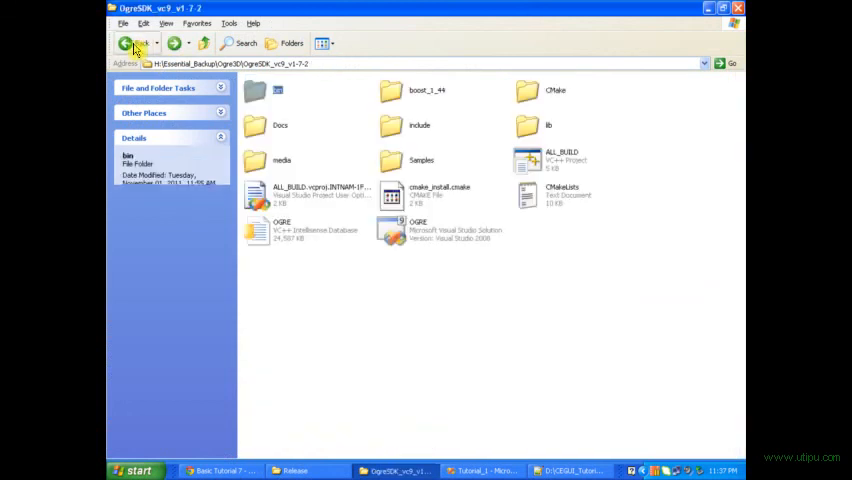
Navigate into the CEGUI-SDK-0.7.5-vc9 cegui\include folder to confirm the header location
{"action": "left_click", "coordinate": [128, 44]}
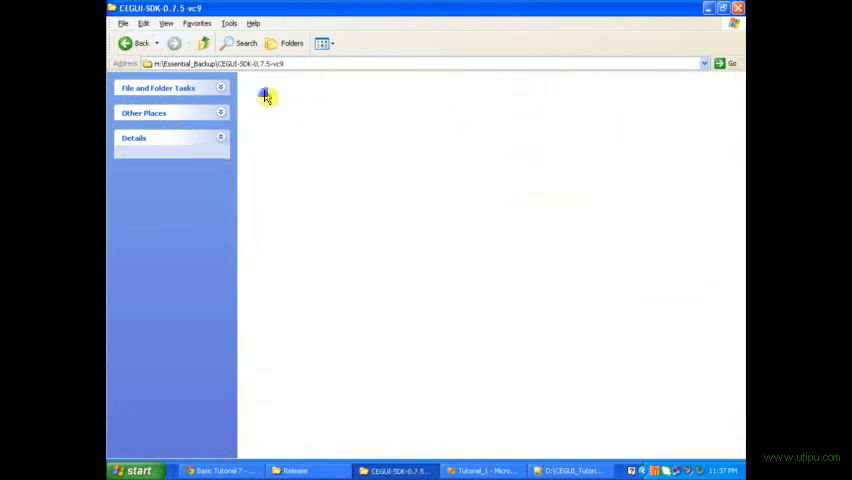
{"action": "double_click", "coordinate": [264, 96]}
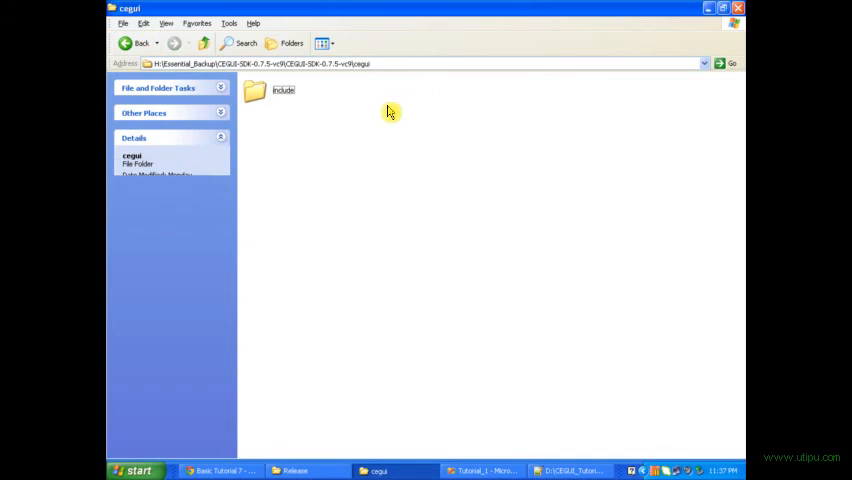
{"action": "double_click", "coordinate": [256, 84]}
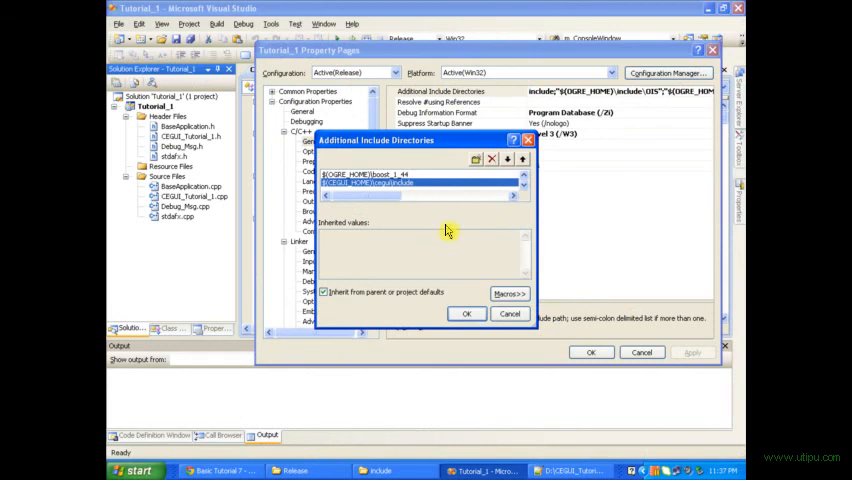
Show Linker General's Additional Library Directories referencing the CEGUI_HOME lib folder
{"action": "left_click", "coordinate": [468, 312]}
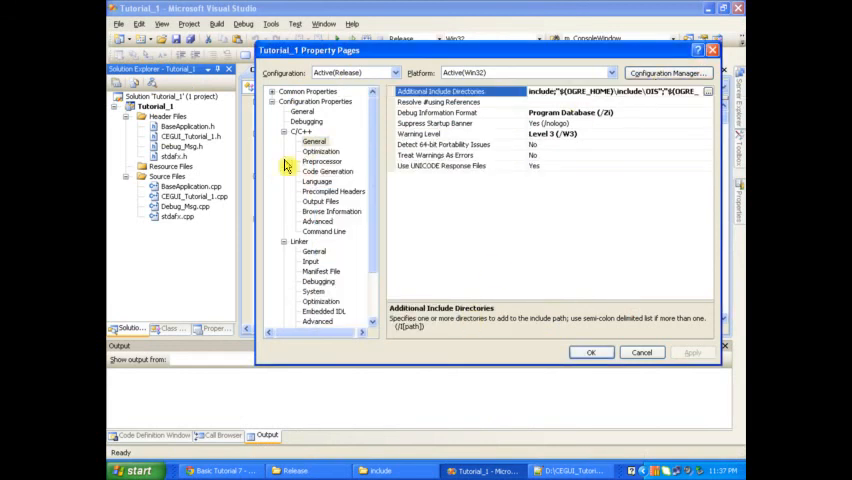
{"action": "left_click", "coordinate": [284, 132]}
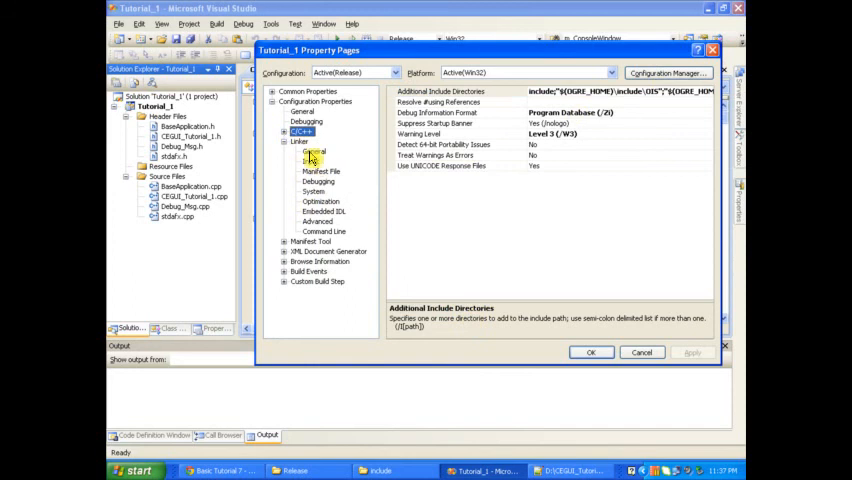
{"action": "left_click", "coordinate": [314, 152]}
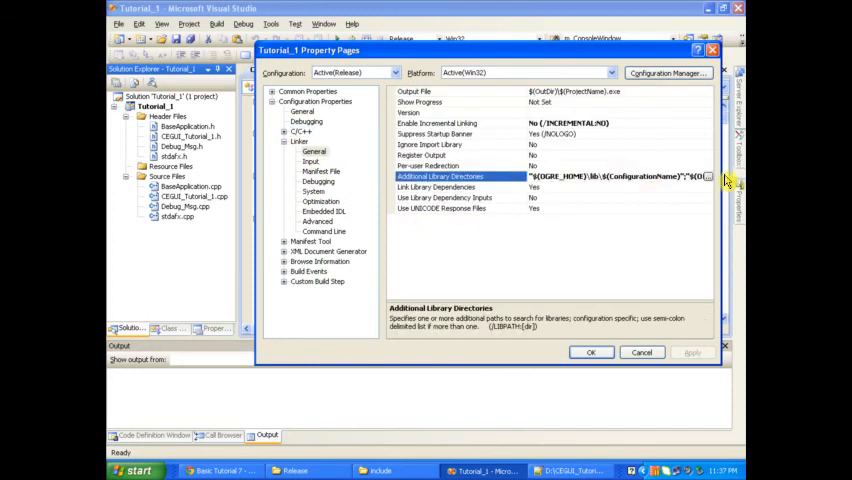
{"action": "left_click", "coordinate": [706, 176]}
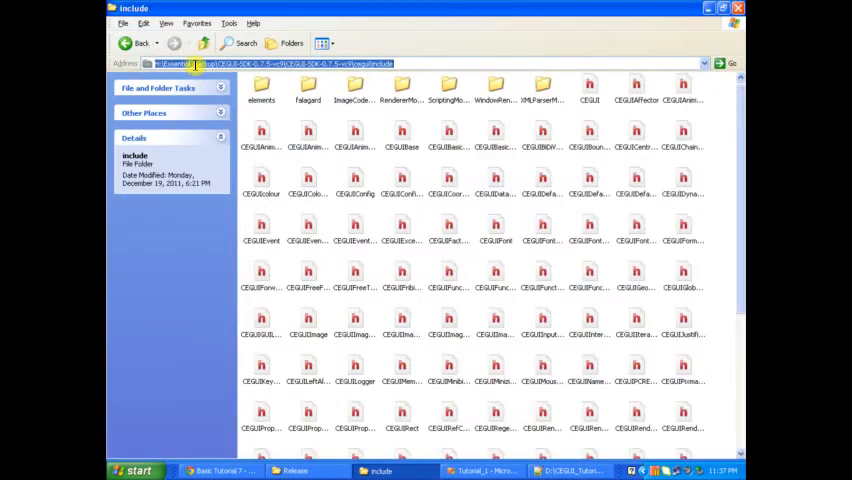
Check the CEGUI SDK's lib folder in Windows Explorer
{"action": "left_click", "coordinate": [128, 44]}
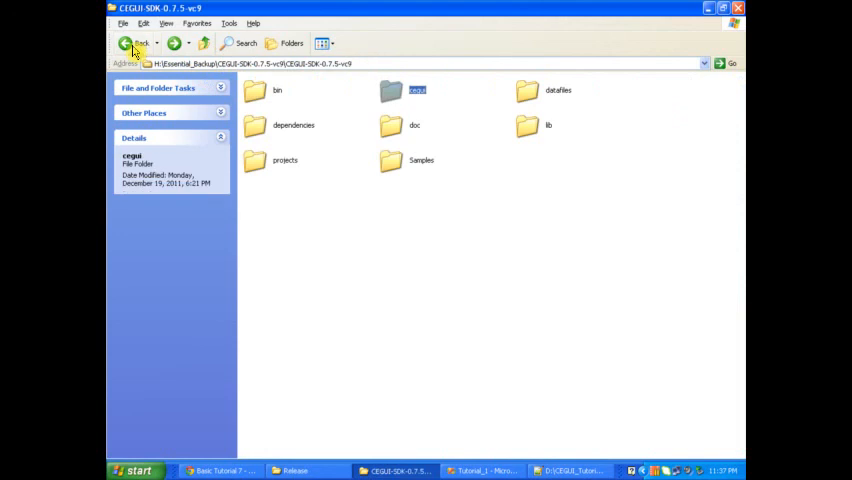
{"action": "mouse_move", "coordinate": [304, 152]}
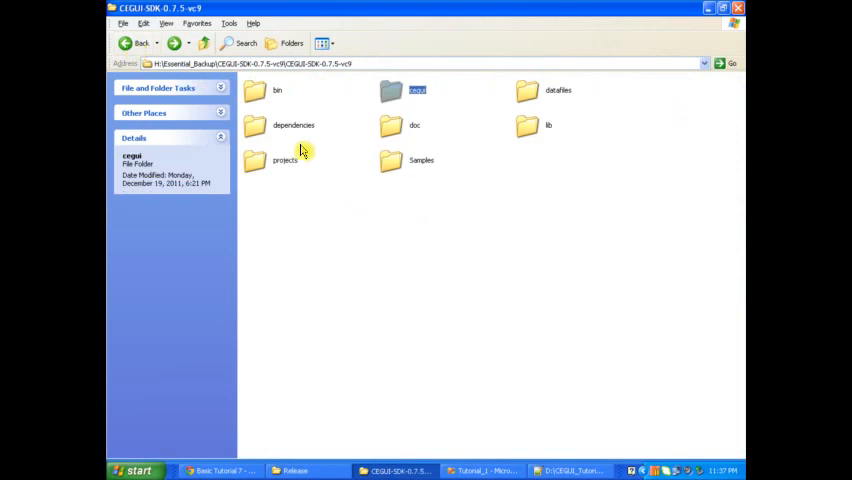
{"action": "mouse_move", "coordinate": [276, 90]}
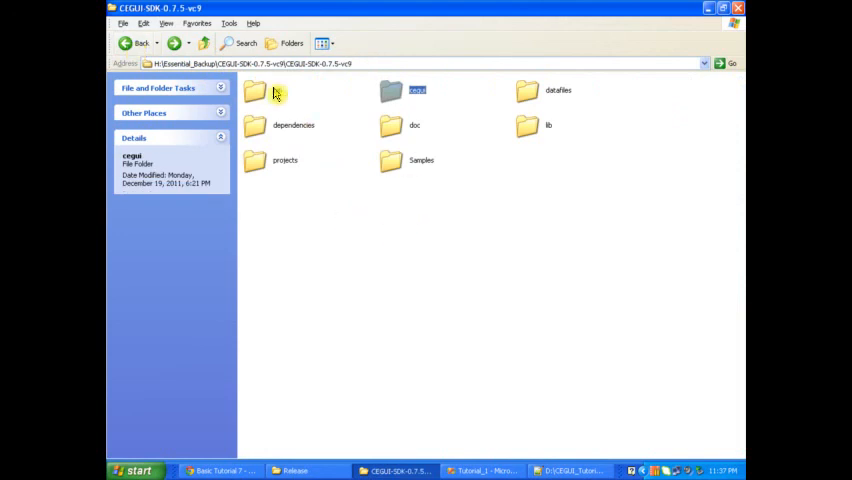
{"action": "mouse_move", "coordinate": [264, 136]}
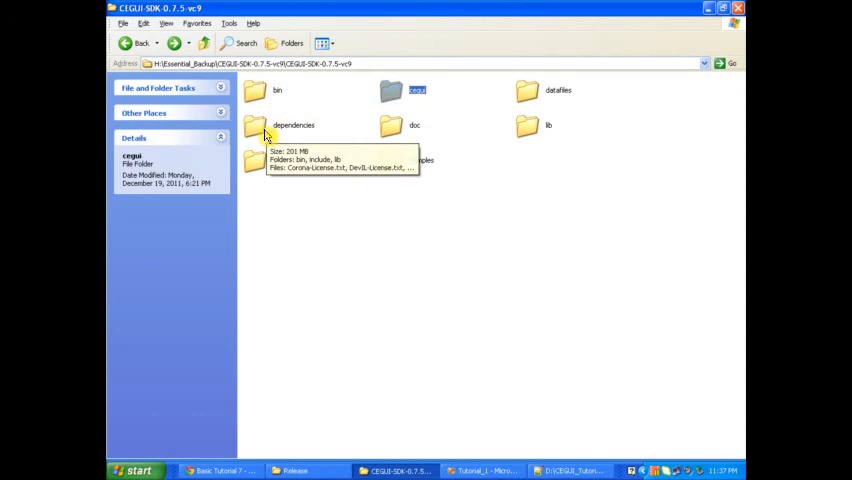
{"action": "mouse_move", "coordinate": [390, 160]}
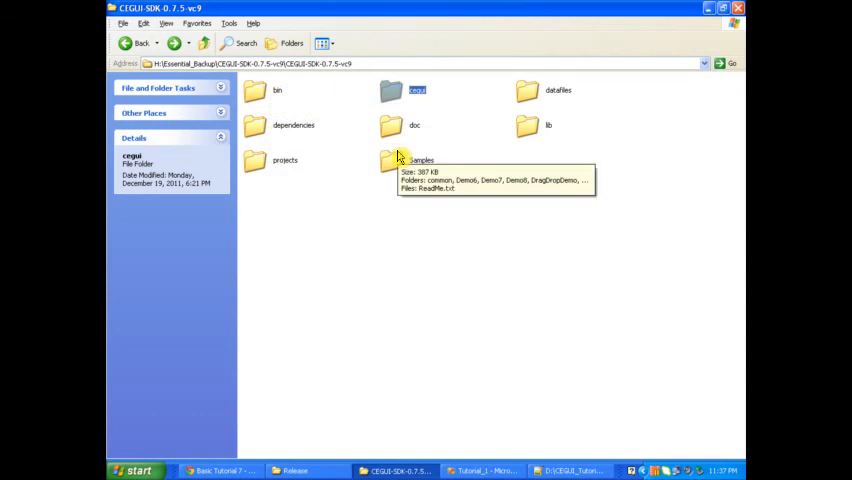
{"action": "mouse_move", "coordinate": [530, 128]}
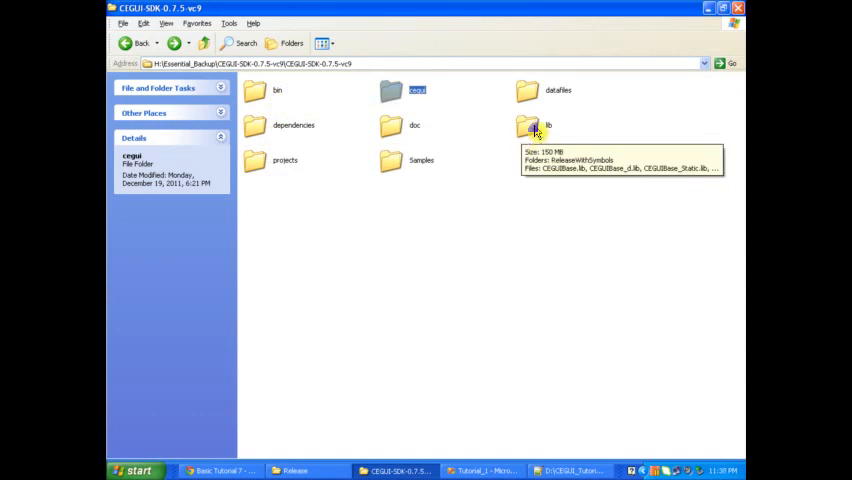
{"action": "double_click", "coordinate": [530, 126]}
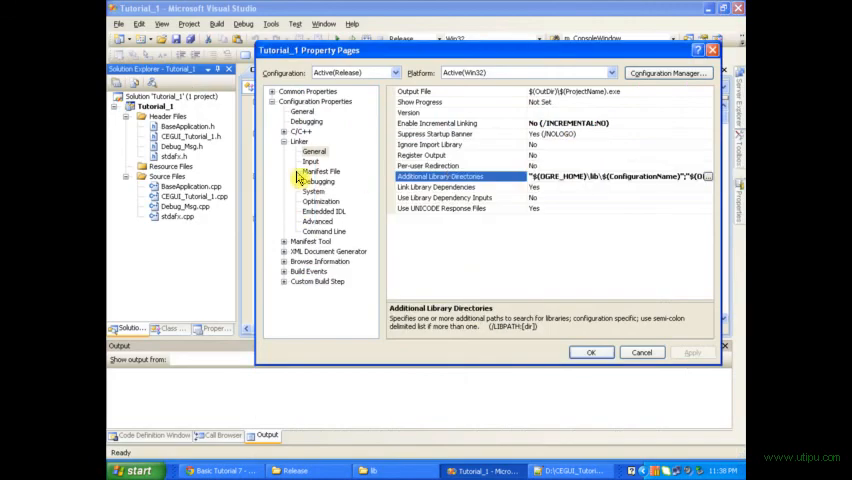
Confirm Linker Input lists CEGUIBase.lib and CEGUIOgreRenderer.lib with OgreMain.lib and OIS.lib, then close the property pages
{"action": "left_click", "coordinate": [312, 160]}
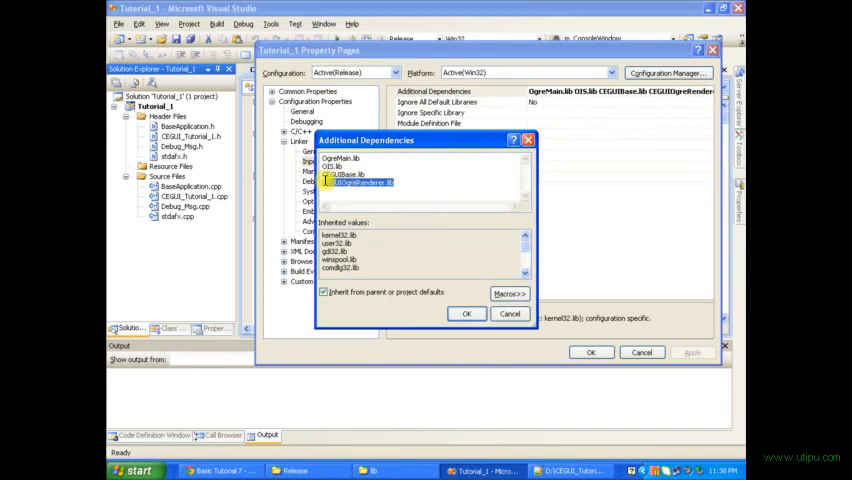
{"action": "left_click", "coordinate": [340, 172]}
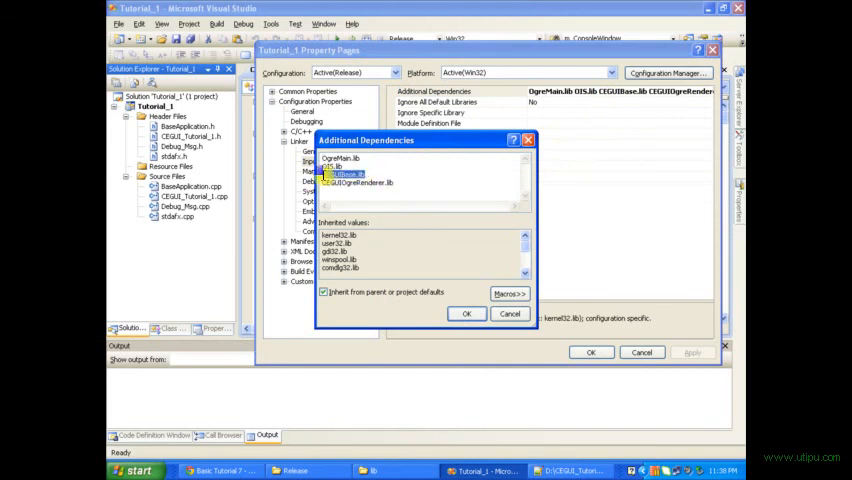
{"action": "left_click", "coordinate": [362, 182]}
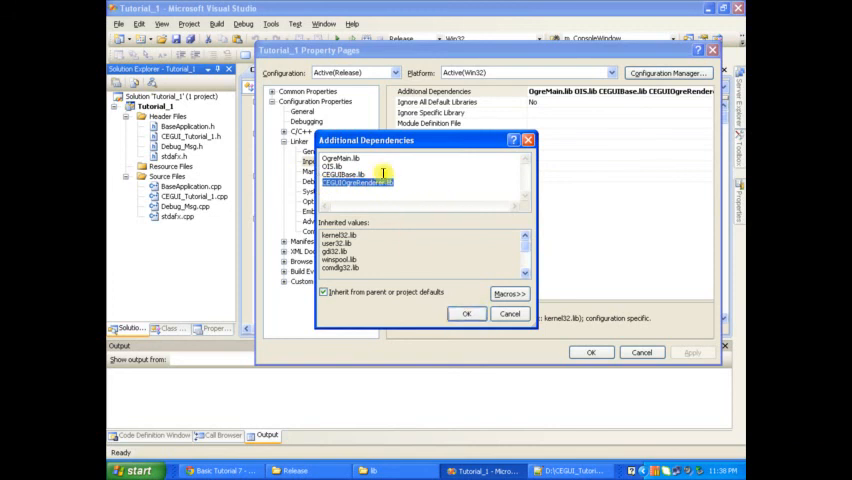
{"action": "left_click", "coordinate": [466, 312]}
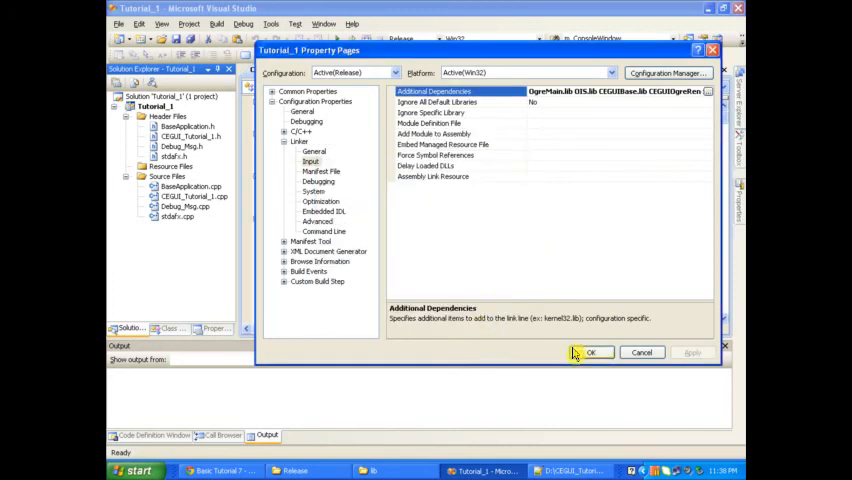
{"action": "left_click", "coordinate": [590, 352]}
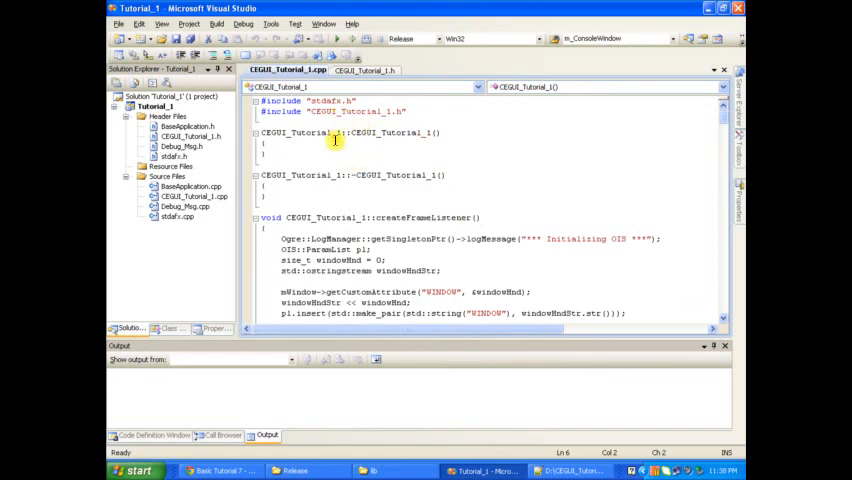
Show CEGUI_Tutorial_1.h and highlight the class name and its BaseApplication base class
{"action": "left_click", "coordinate": [364, 70]}
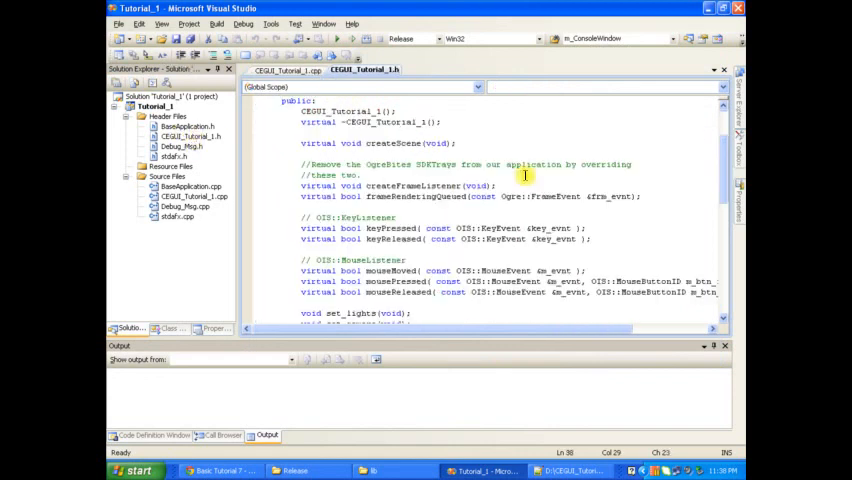
{"action": "scroll", "scroll_direction": "up", "scroll_amount": 3}
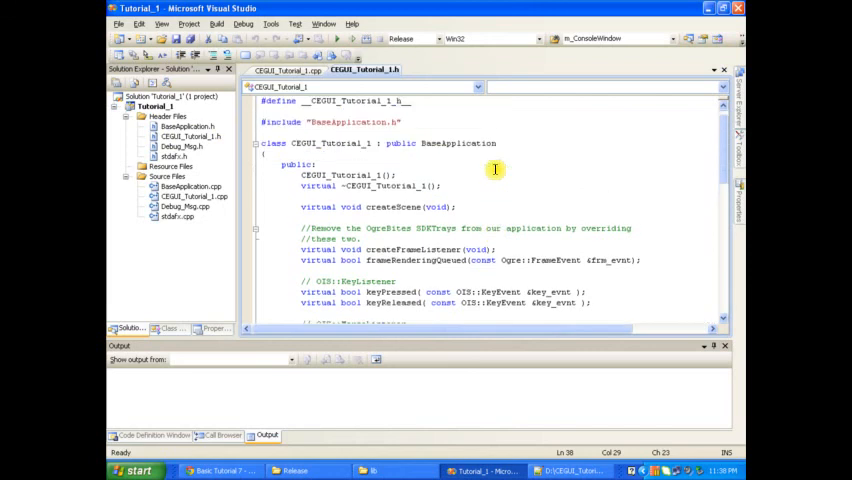
{"action": "double_click", "coordinate": [330, 144]}
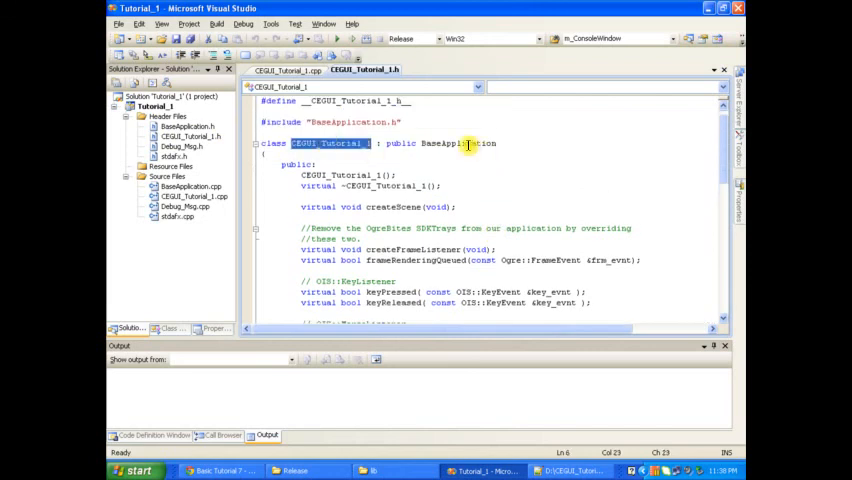
{"action": "double_click", "coordinate": [458, 144]}
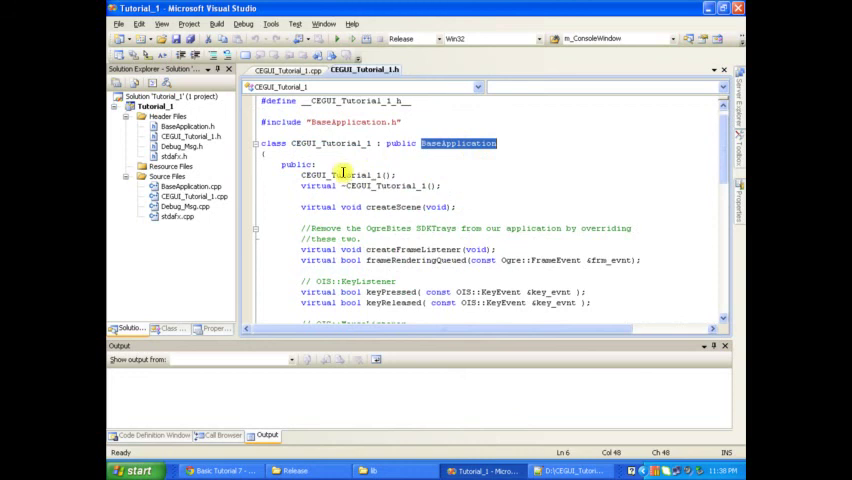
{"action": "left_click", "coordinate": [392, 208]}
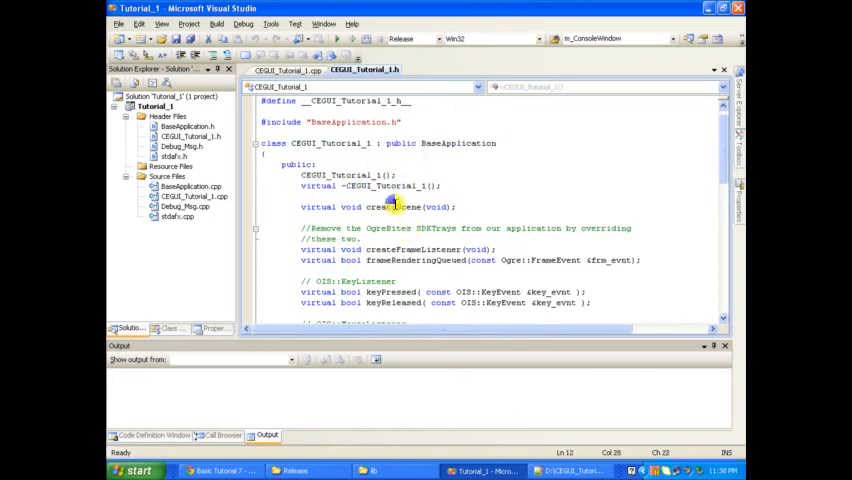
Highlight frameRenderingQueued, a mouse listener method, set_lights and another set_ helper method
{"action": "double_click", "coordinate": [414, 250]}
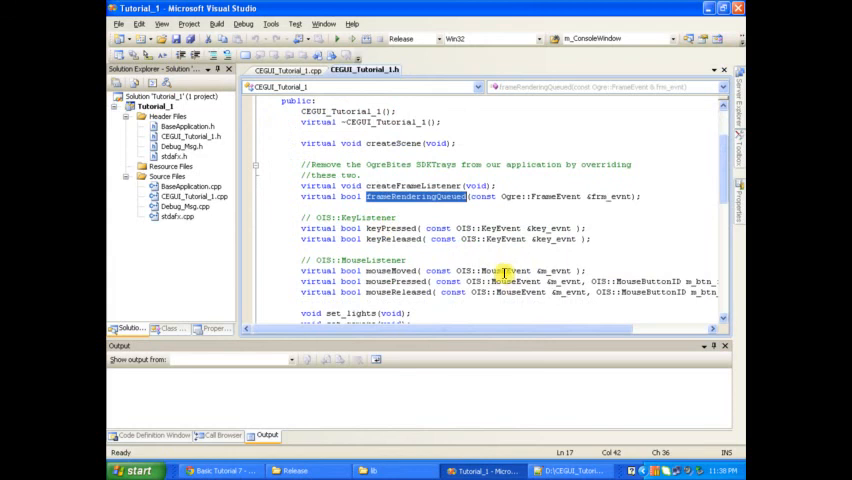
{"action": "double_click", "coordinate": [384, 228]}
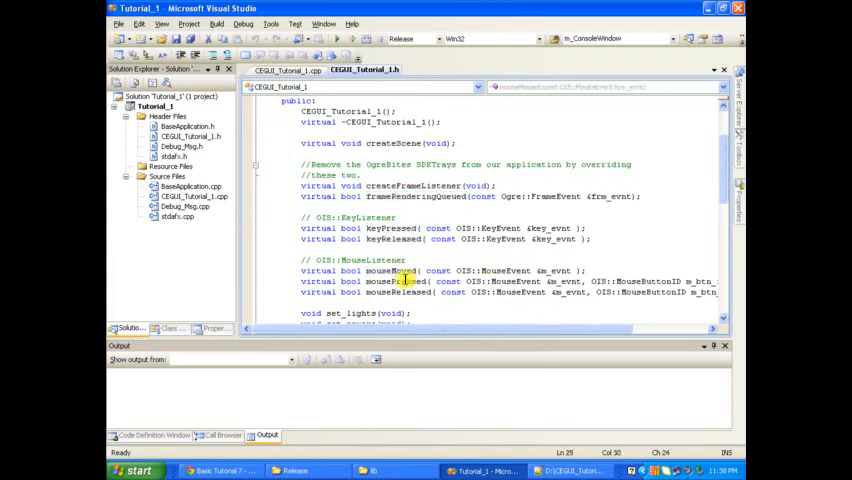
{"action": "double_click", "coordinate": [348, 312]}
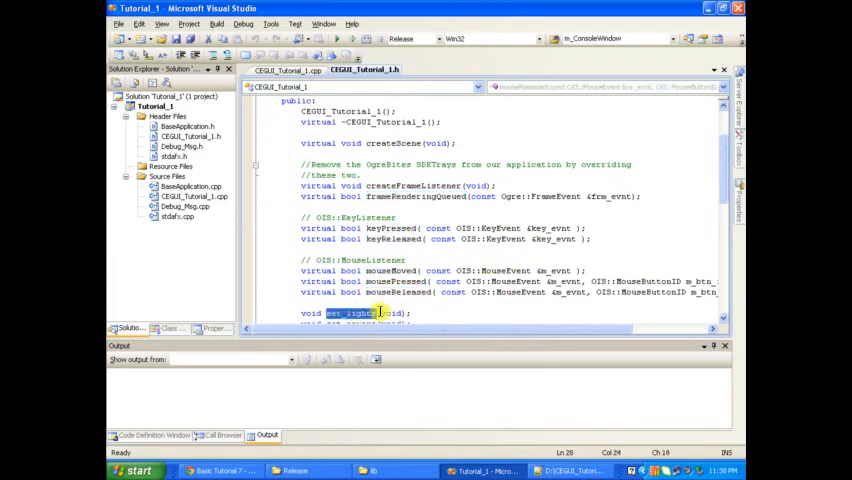
{"action": "scroll", "scroll_direction": "down", "scroll_amount": 3}
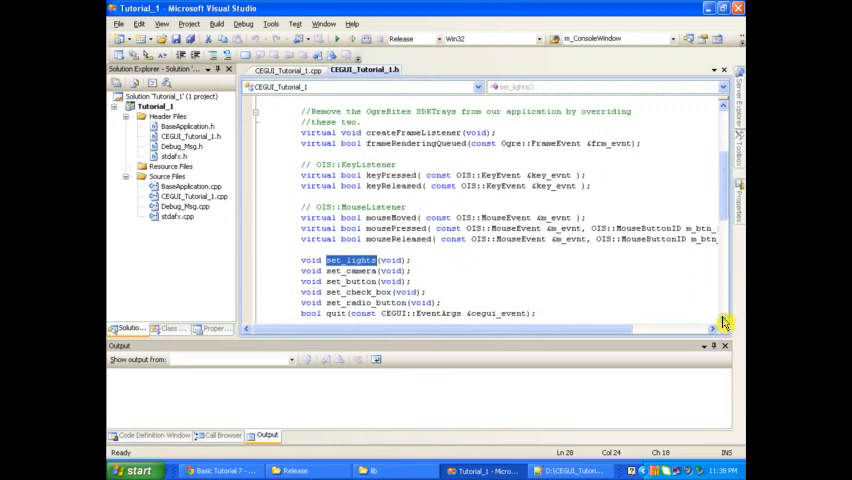
{"action": "double_click", "coordinate": [348, 280]}
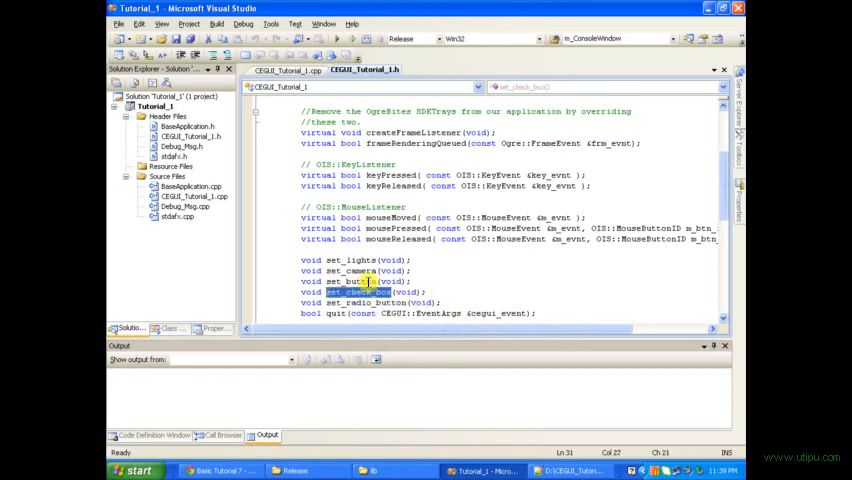
{"action": "left_click", "coordinate": [496, 324]}
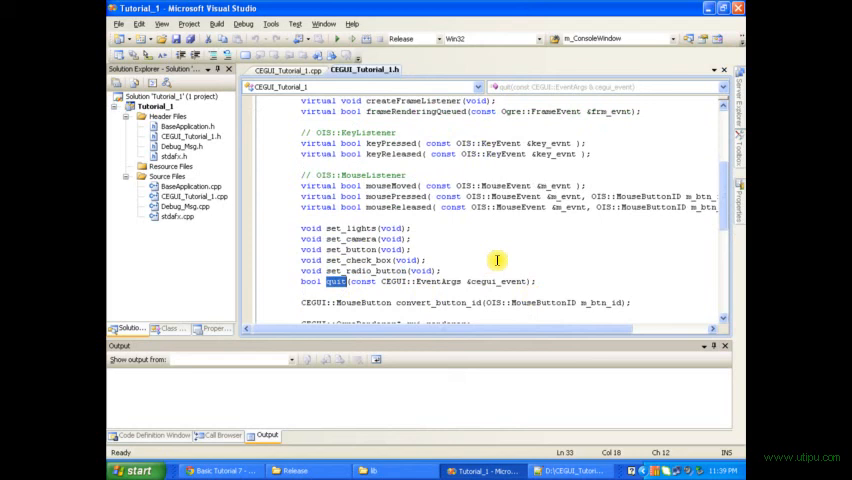
{"action": "mouse_move", "coordinate": [352, 250]}
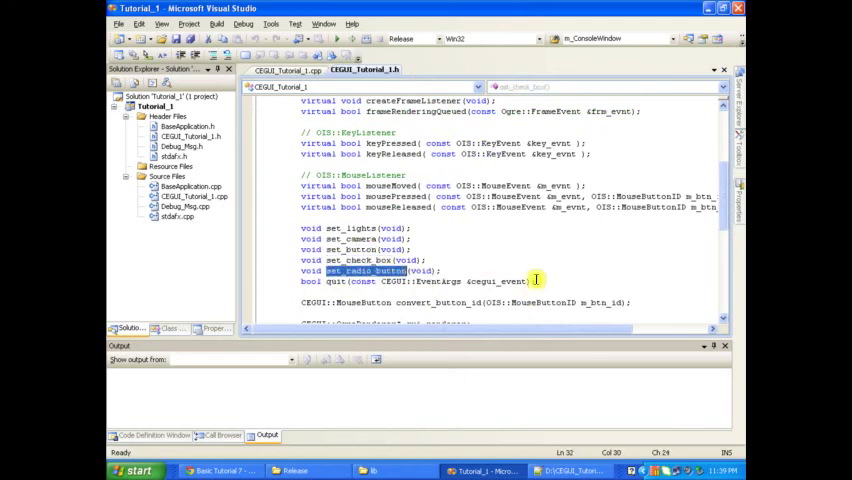
{"action": "scroll", "scroll_direction": "down", "scroll_amount": 3}
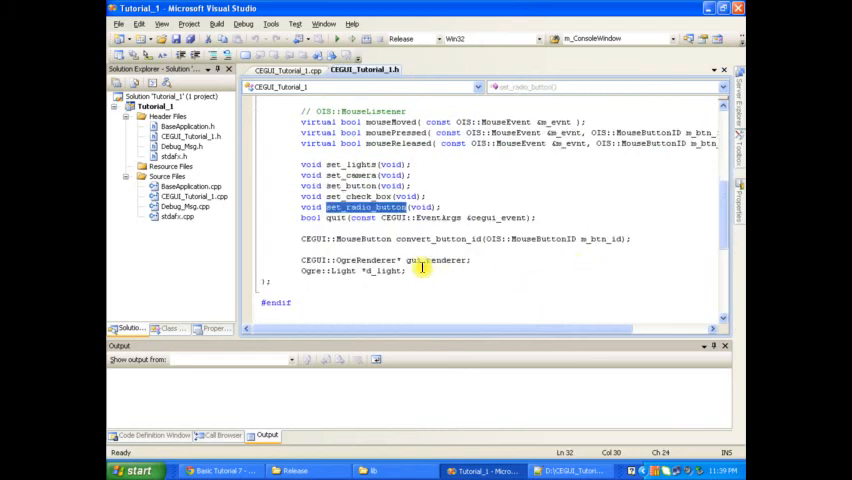
{"action": "double_click", "coordinate": [436, 238]}
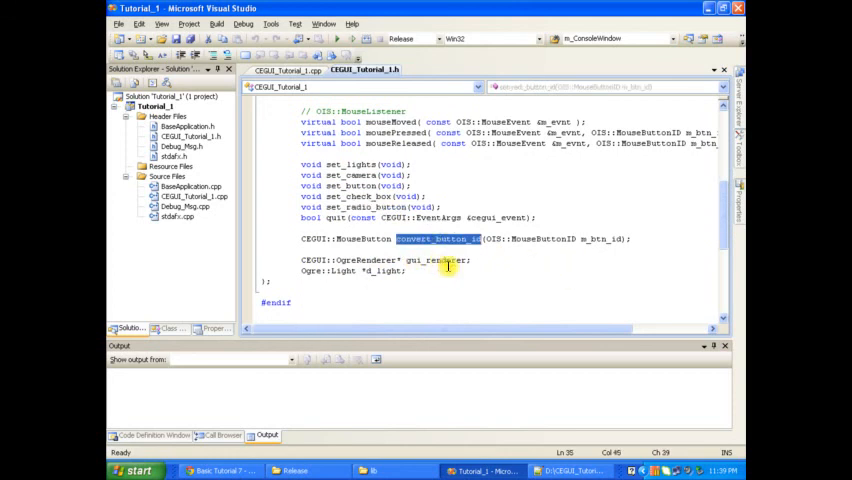
{"action": "double_click", "coordinate": [436, 260]}
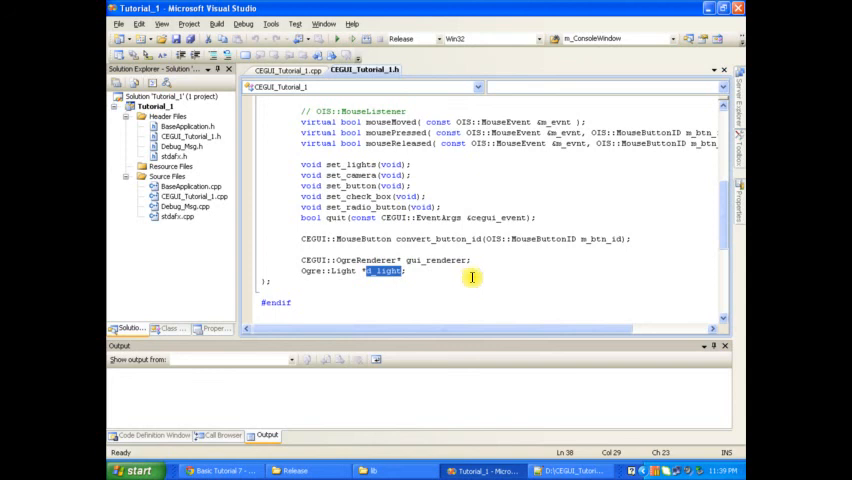
{"action": "left_click", "coordinate": [288, 70]}
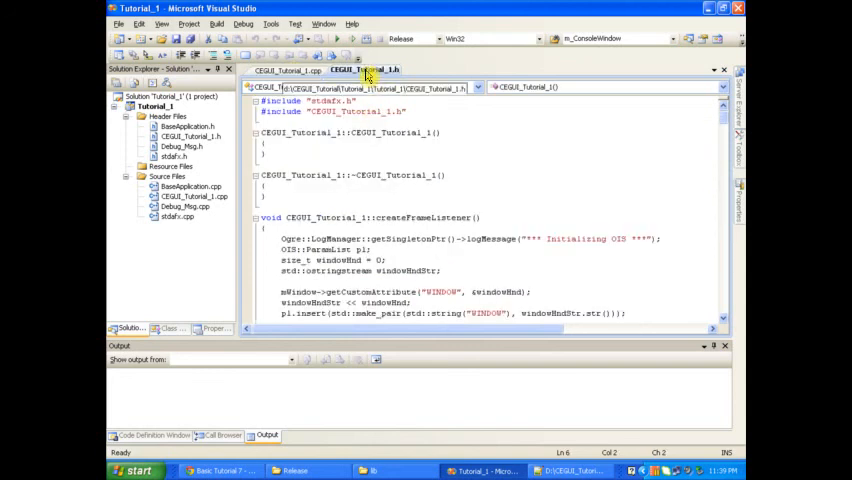
{"action": "left_click", "coordinate": [364, 68]}
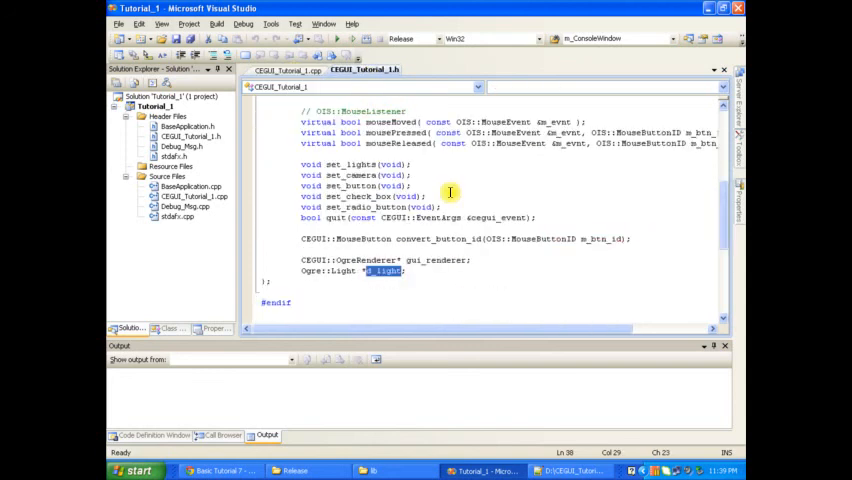